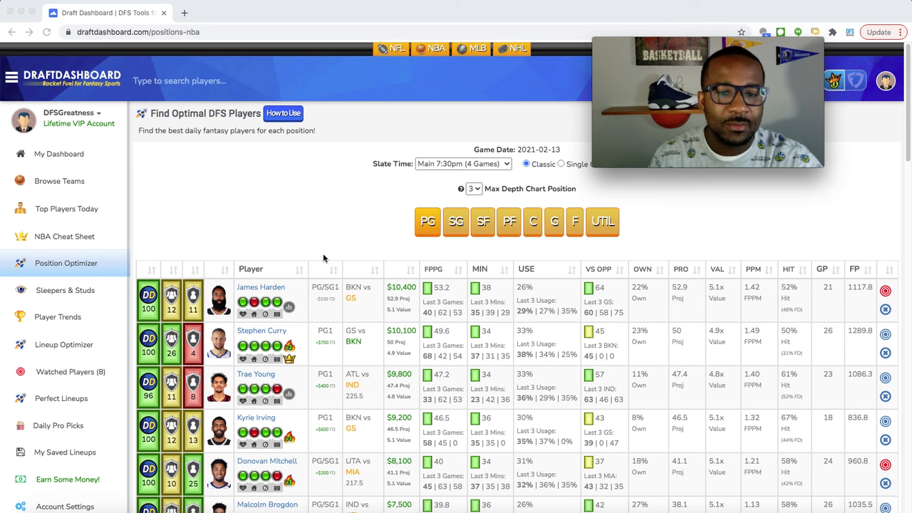
{"action": "mouse_move", "coordinate": [341, 281]}
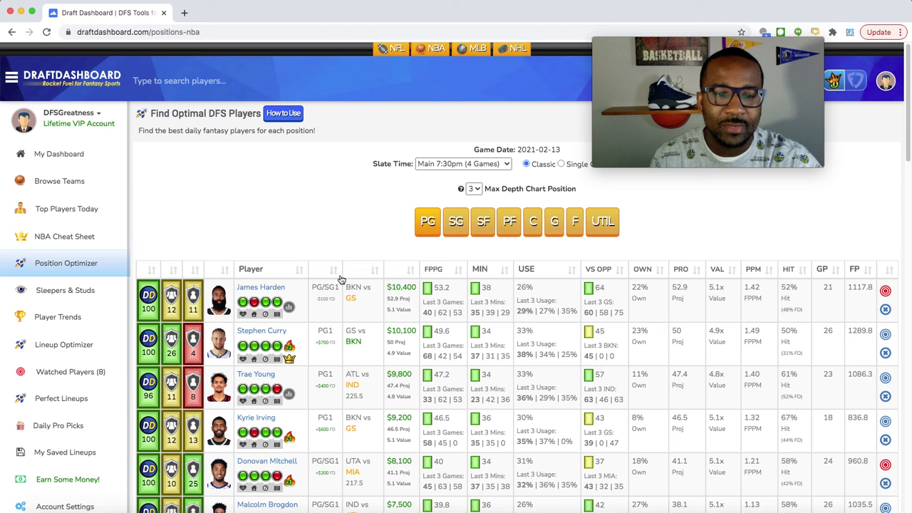
Step: Scroll the PG table down past John Wall to Tyler Herro, Eric Gordon and Jordan Clarkson
{"action": "scroll", "scroll_direction": "down", "scroll_amount": 3}
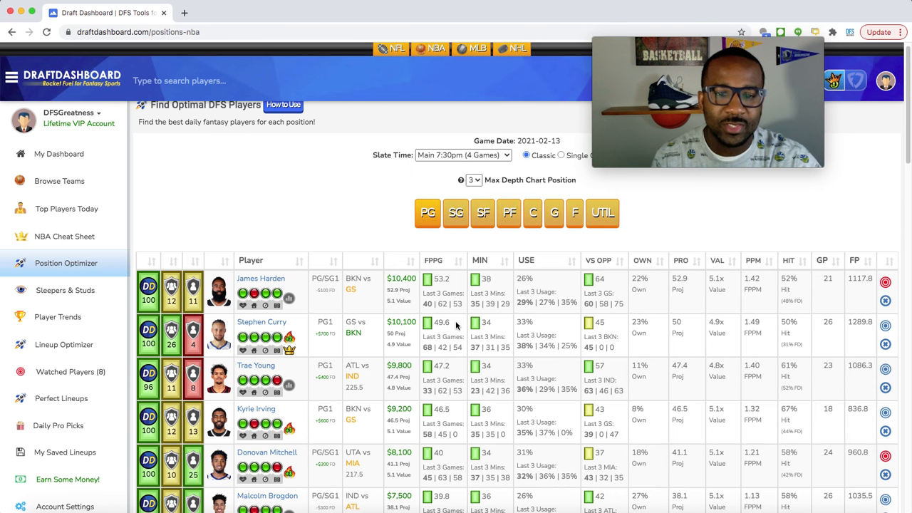
{"action": "mouse_move", "coordinate": [639, 344]}
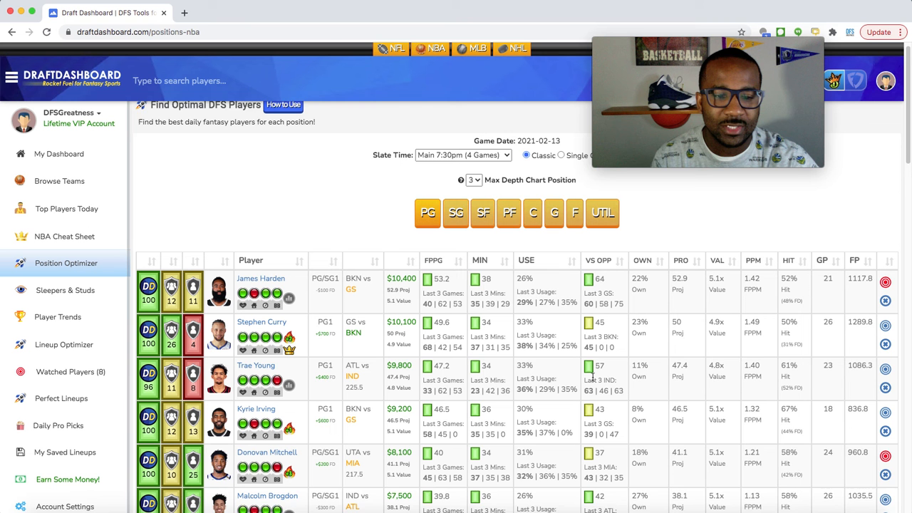
{"action": "scroll", "scroll_direction": "down", "scroll_amount": 3}
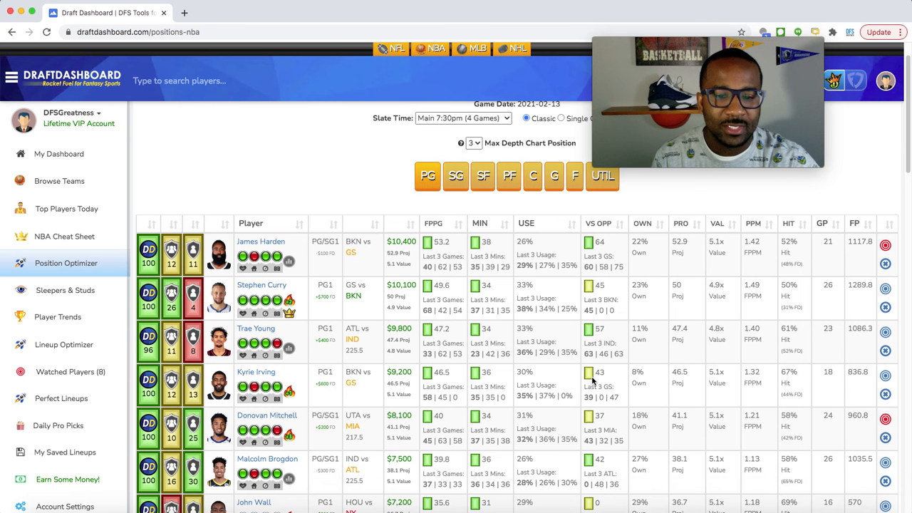
{"action": "scroll", "scroll_direction": "down", "scroll_amount": 3}
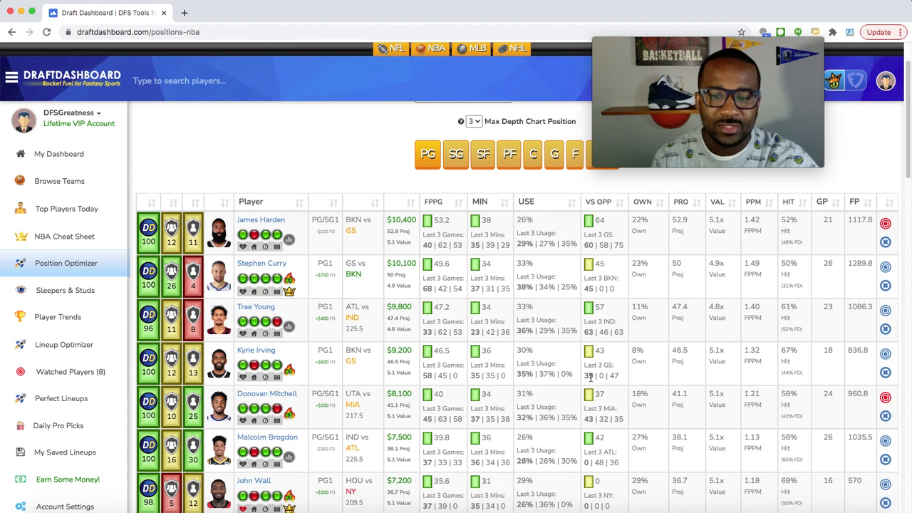
{"action": "mouse_move", "coordinate": [596, 437]}
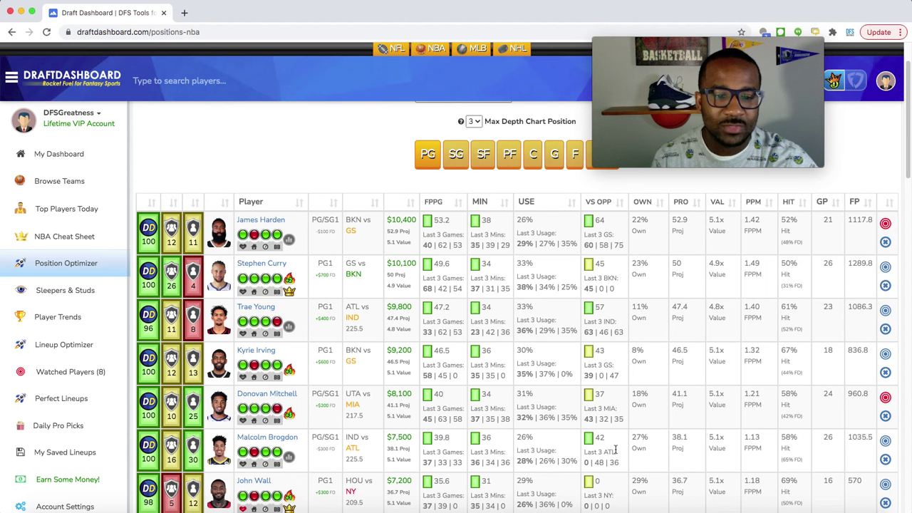
{"action": "scroll", "scroll_direction": "down", "scroll_amount": 3}
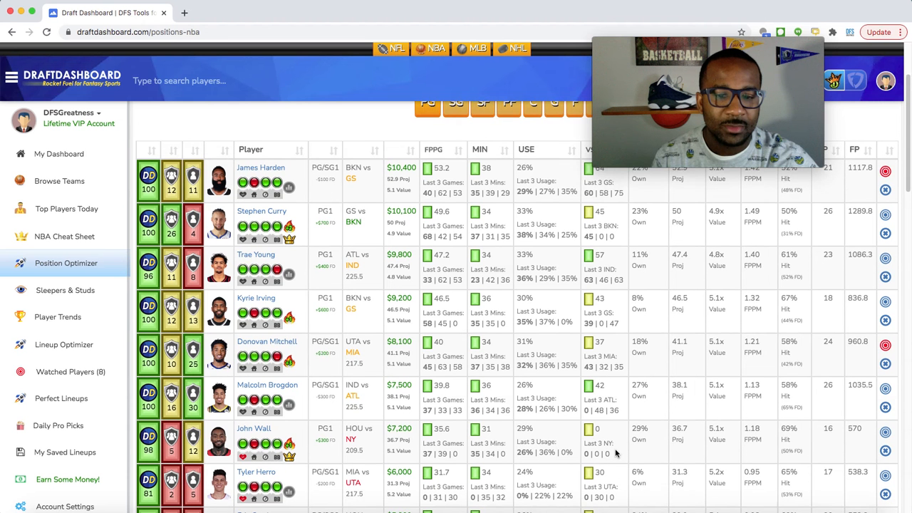
{"action": "scroll", "scroll_direction": "down", "scroll_amount": 3}
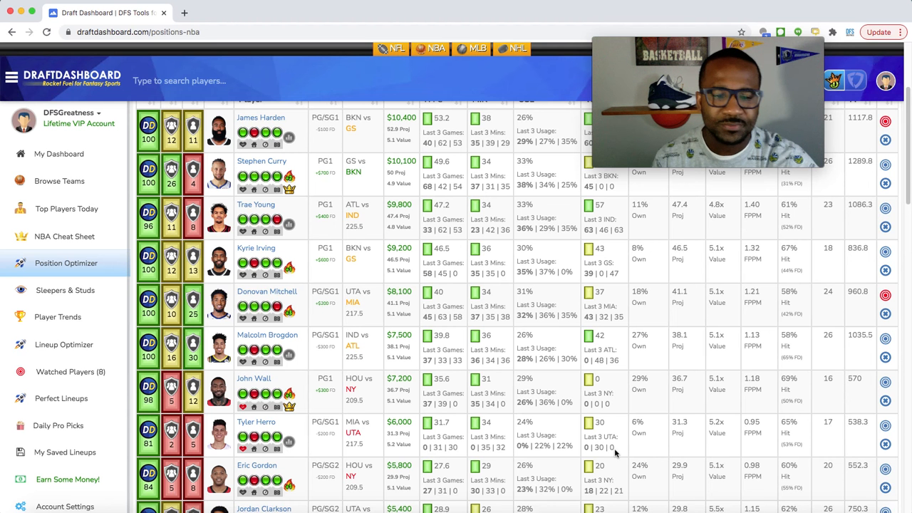
Step: Scroll the PG list further down until Elfrid Payton and T.J. McConnell appear
{"action": "scroll", "scroll_direction": "down", "scroll_amount": 3}
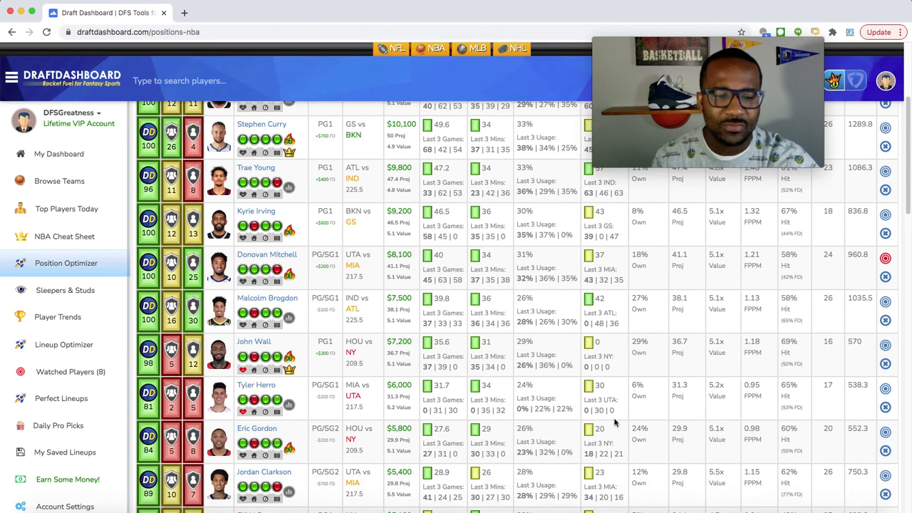
{"action": "scroll", "scroll_direction": "down", "scroll_amount": 3}
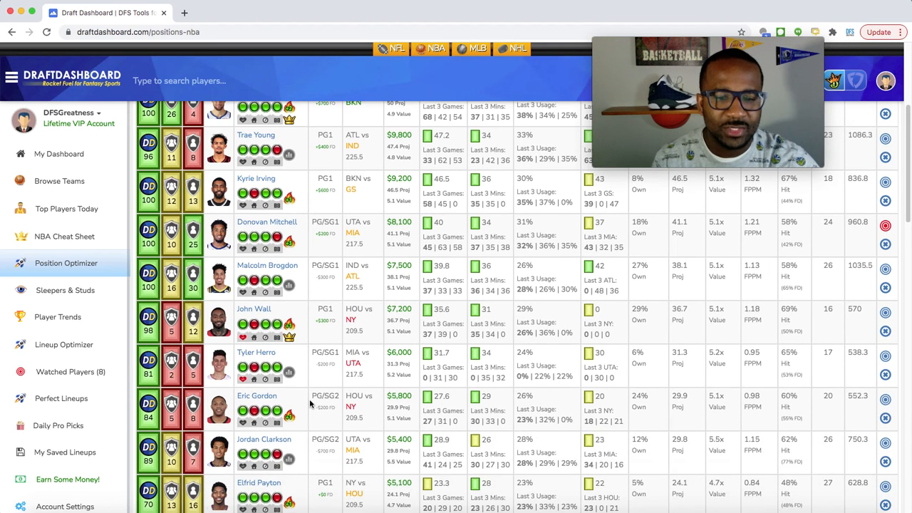
{"action": "mouse_move", "coordinate": [310, 426]}
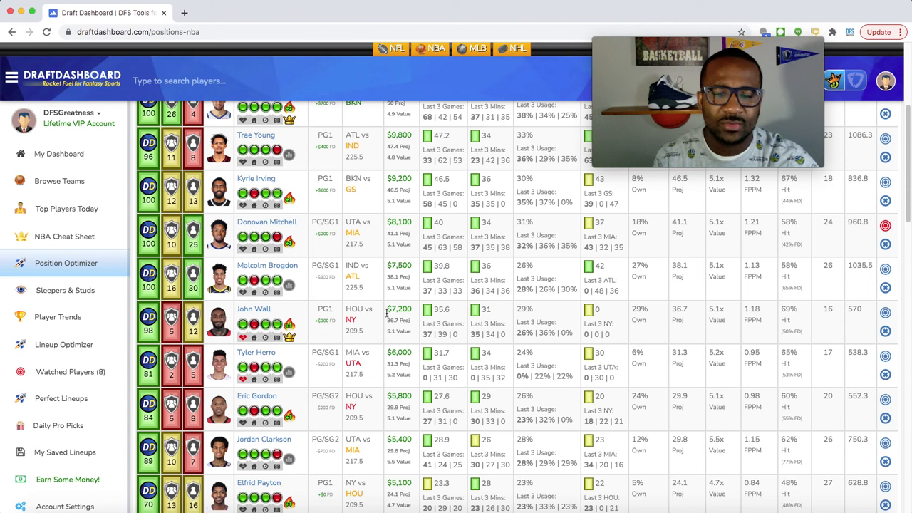
{"action": "scroll", "scroll_direction": "down", "scroll_amount": 3}
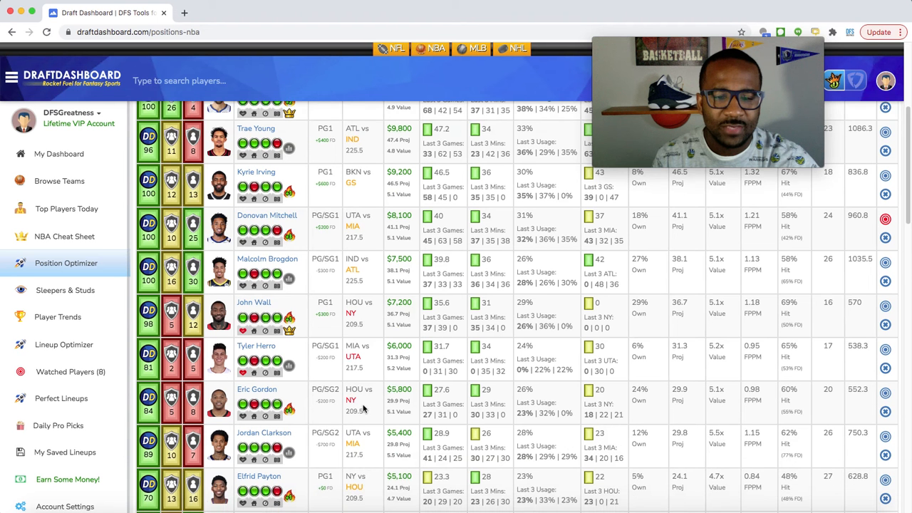
{"action": "scroll", "scroll_direction": "down", "scroll_amount": 3}
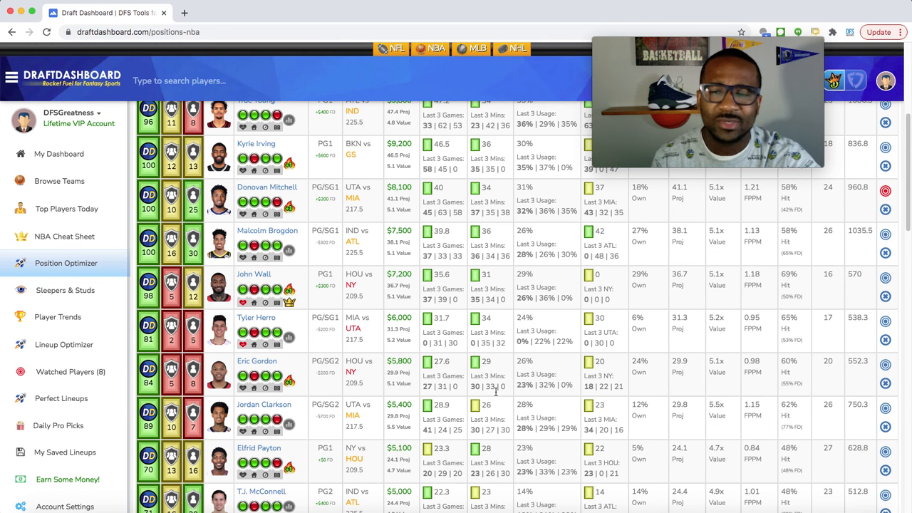
{"action": "mouse_move", "coordinate": [494, 396]}
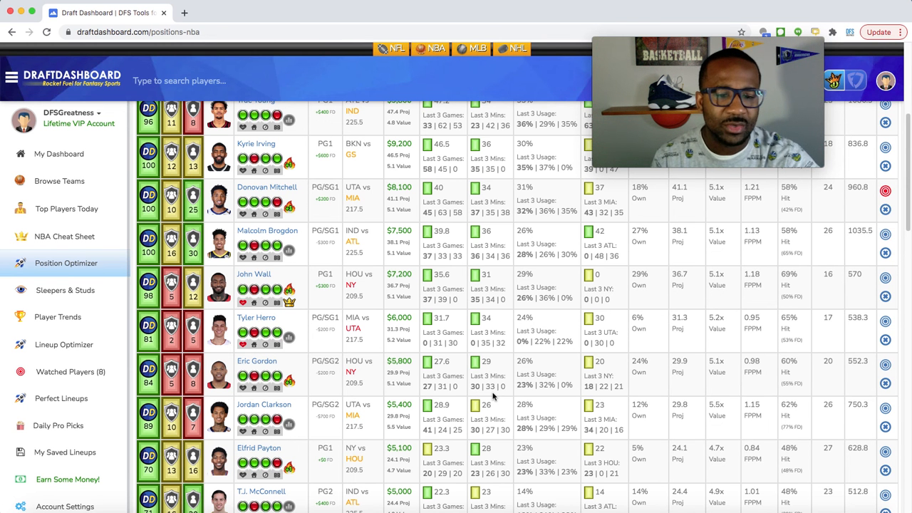
{"action": "mouse_move", "coordinate": [491, 404]}
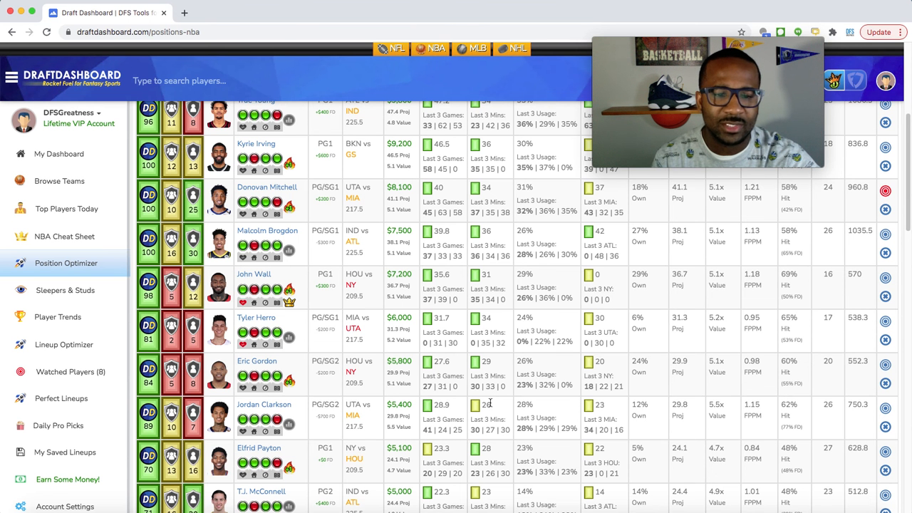
Step: Scroll past Derrick Rose to show Mike Conley, Kendrick Nunn, Goran Dragic and Immanuel Quickley
{"action": "scroll", "scroll_direction": "down", "scroll_amount": 3}
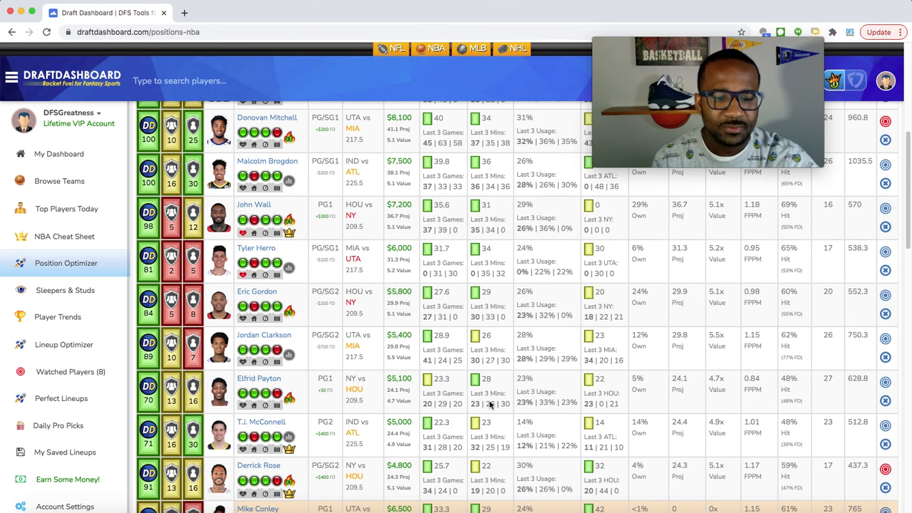
{"action": "scroll", "scroll_direction": "up", "scroll_amount": 3}
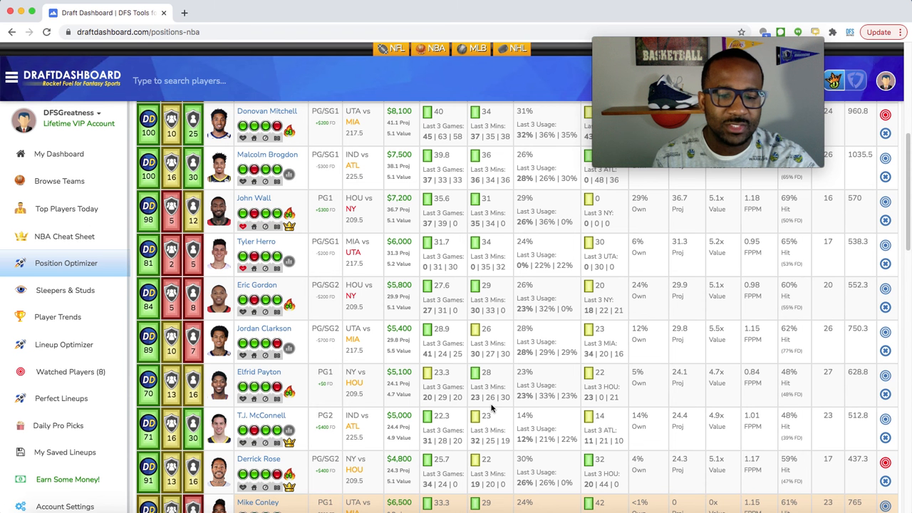
{"action": "scroll", "scroll_direction": "down", "scroll_amount": 3}
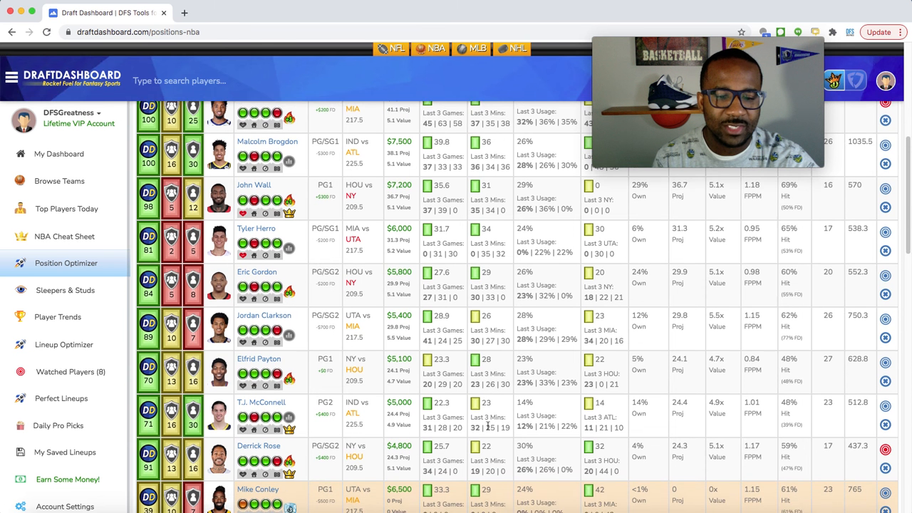
{"action": "scroll", "scroll_direction": "down", "scroll_amount": 3}
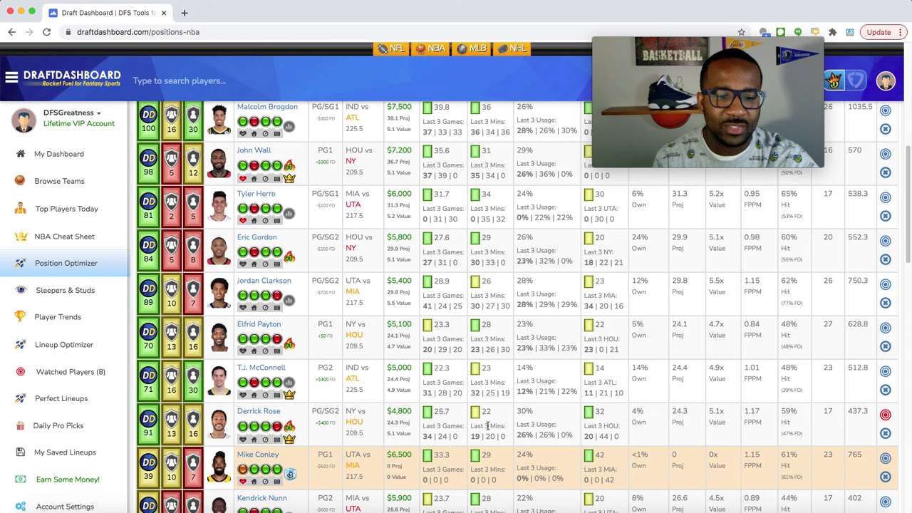
{"action": "scroll", "scroll_direction": "down", "scroll_amount": 3}
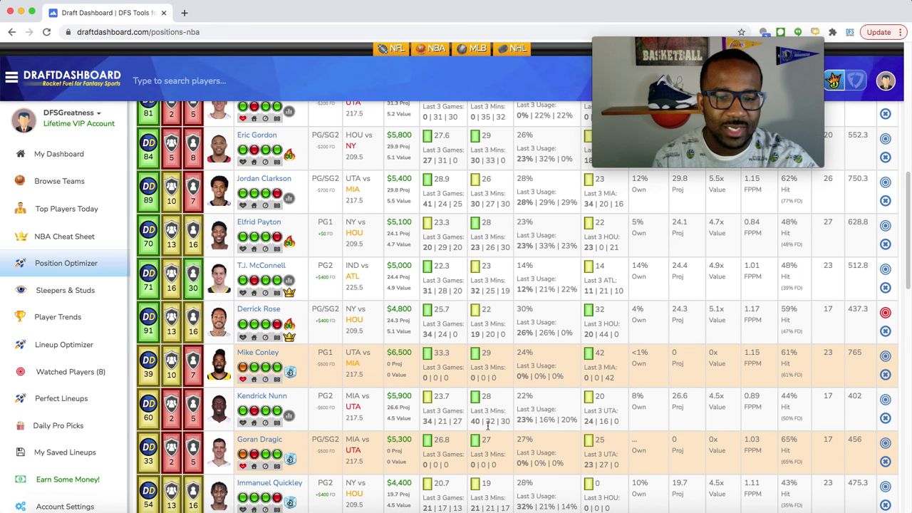
{"action": "mouse_move", "coordinate": [512, 419]}
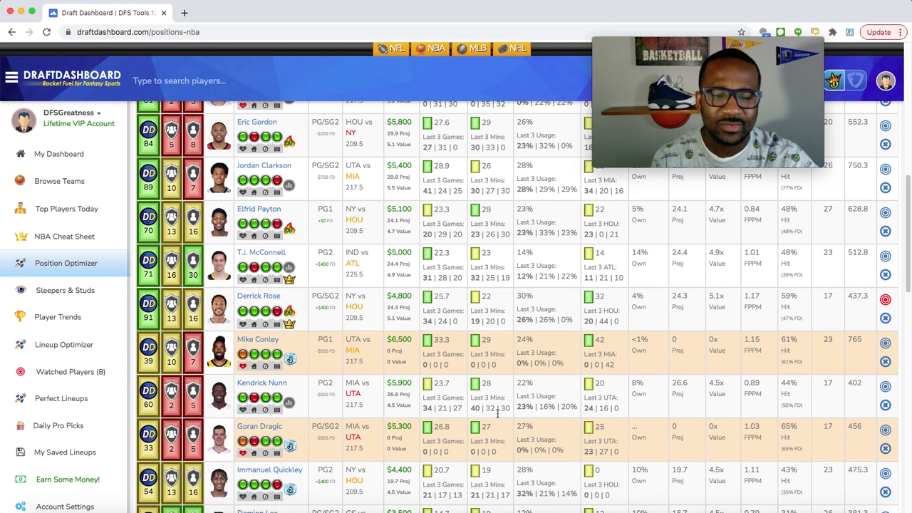
{"action": "scroll", "scroll_direction": "down", "scroll_amount": 3}
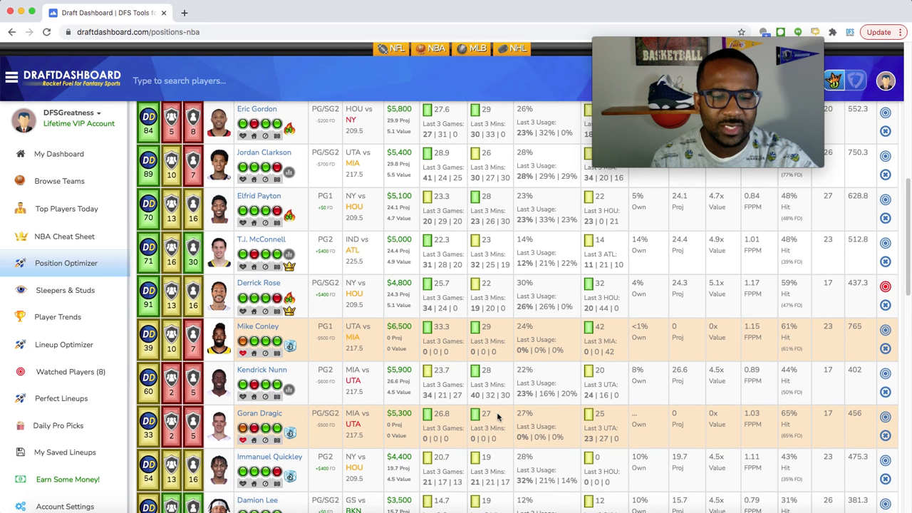
{"action": "scroll", "scroll_direction": "down", "scroll_amount": 3}
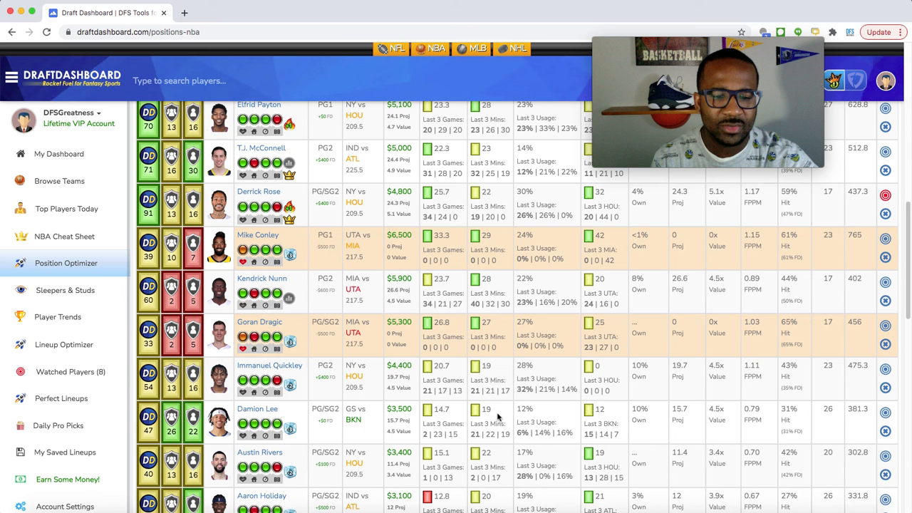
{"action": "scroll", "scroll_direction": "down", "scroll_amount": 3}
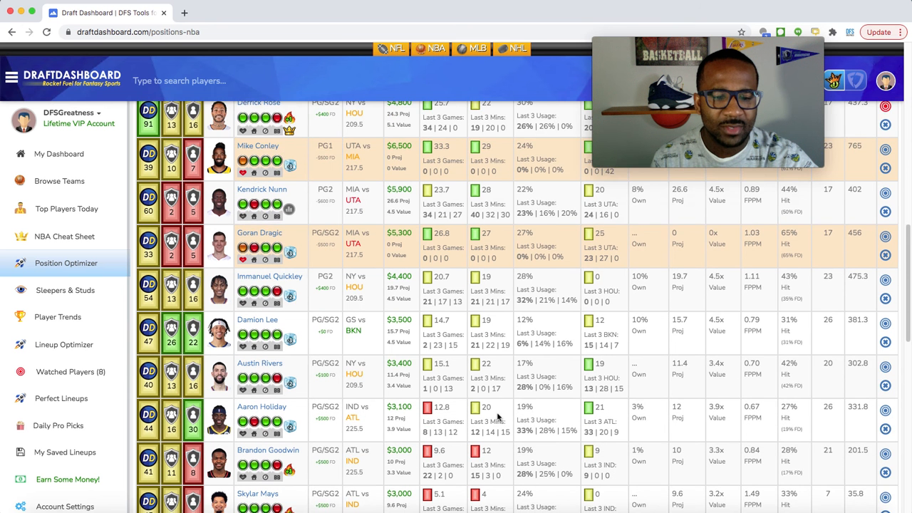
{"action": "scroll", "scroll_direction": "down", "scroll_amount": 3}
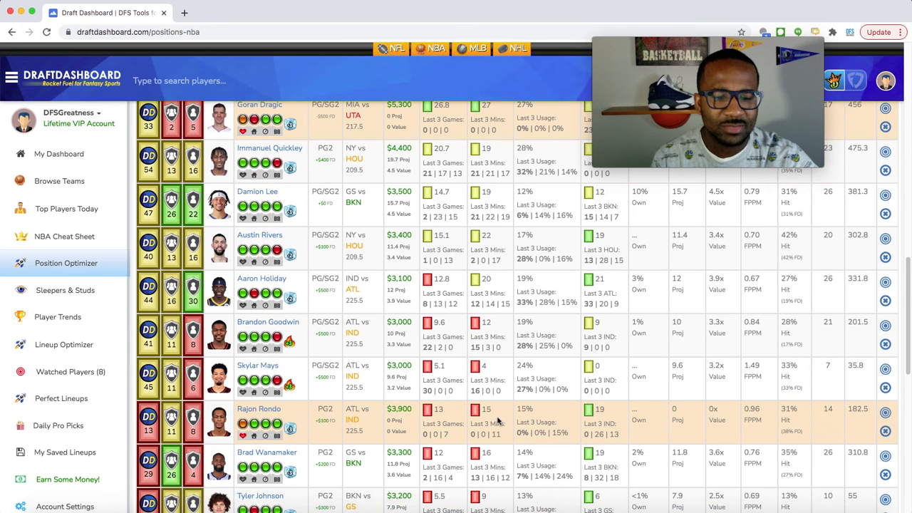
{"action": "scroll", "scroll_direction": "down", "scroll_amount": 3}
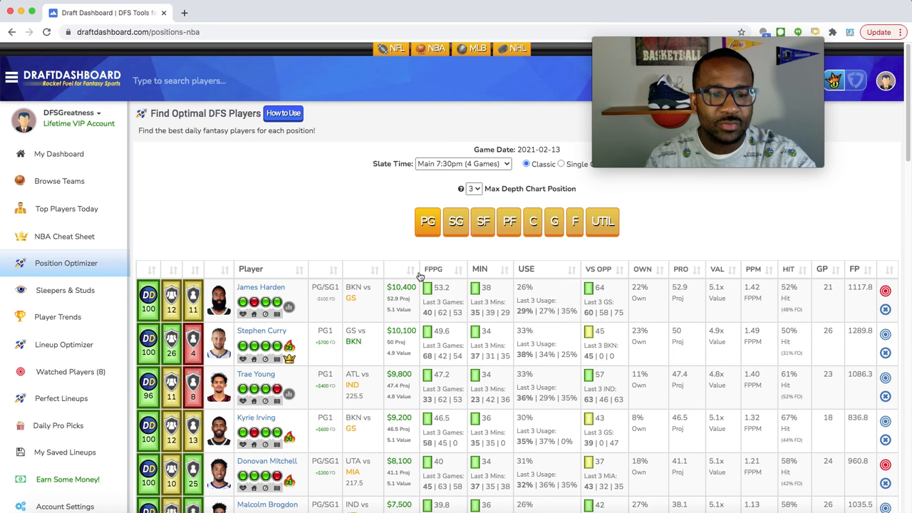
{"action": "mouse_move", "coordinate": [421, 361]}
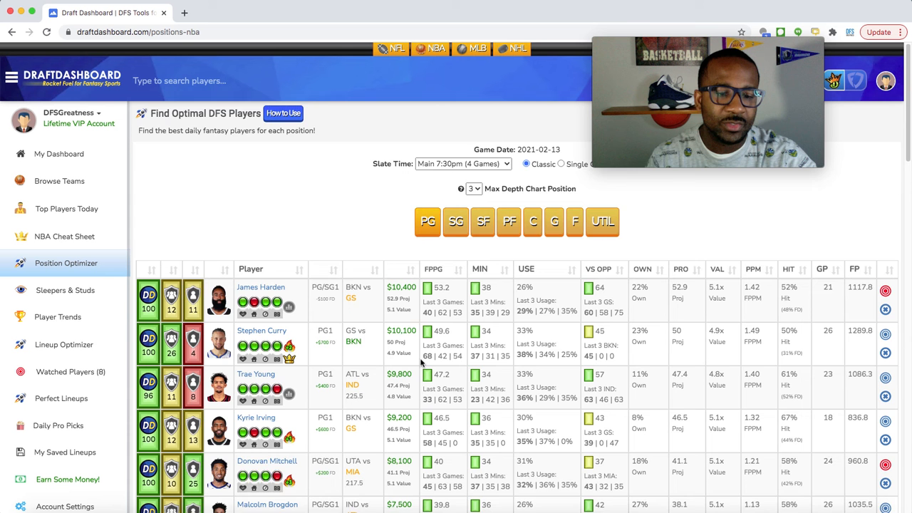
Step: Switch the Position Optimizer table to the SG position
{"action": "scroll", "scroll_direction": "down", "scroll_amount": 3}
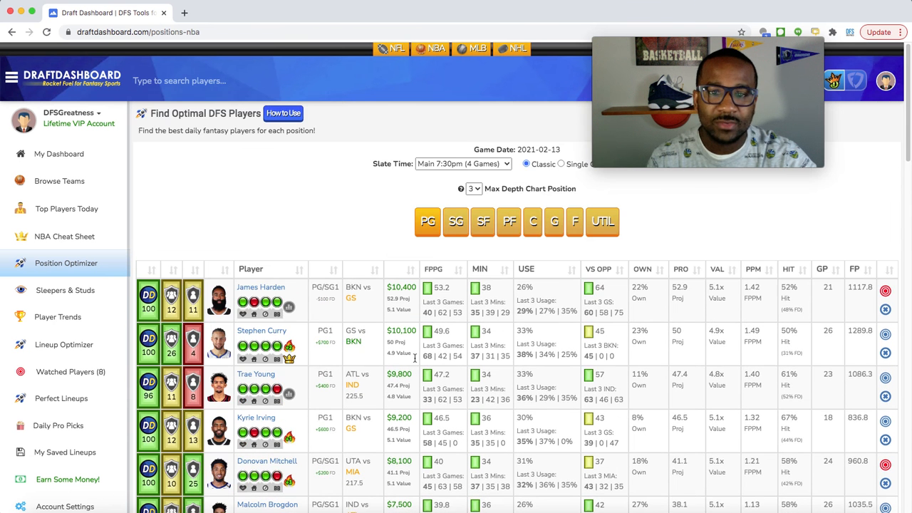
{"action": "left_click", "coordinate": [455, 221]}
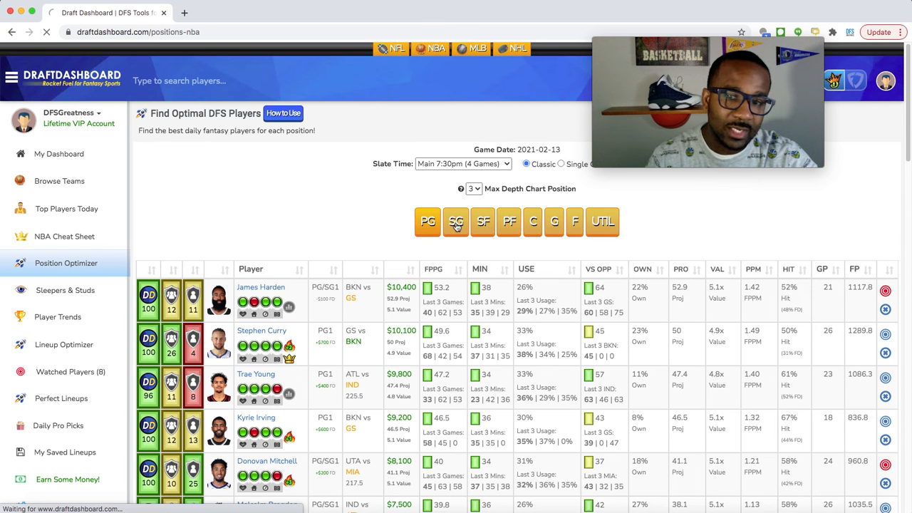
{"action": "left_click", "coordinate": [455, 223]}
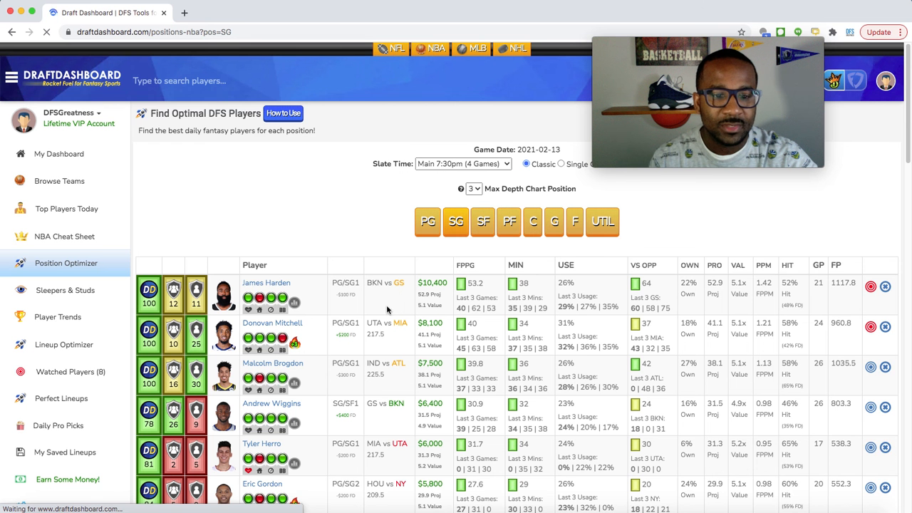
Step: Scroll through the shooting guard rankings down to David Nwaba and Aaron Holiday
{"action": "scroll", "scroll_direction": "down", "scroll_amount": 3}
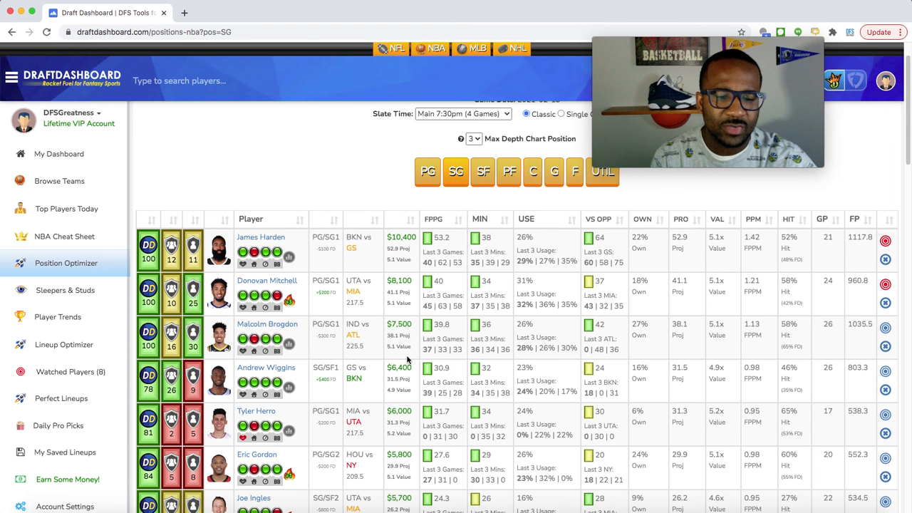
{"action": "scroll", "scroll_direction": "down", "scroll_amount": 3}
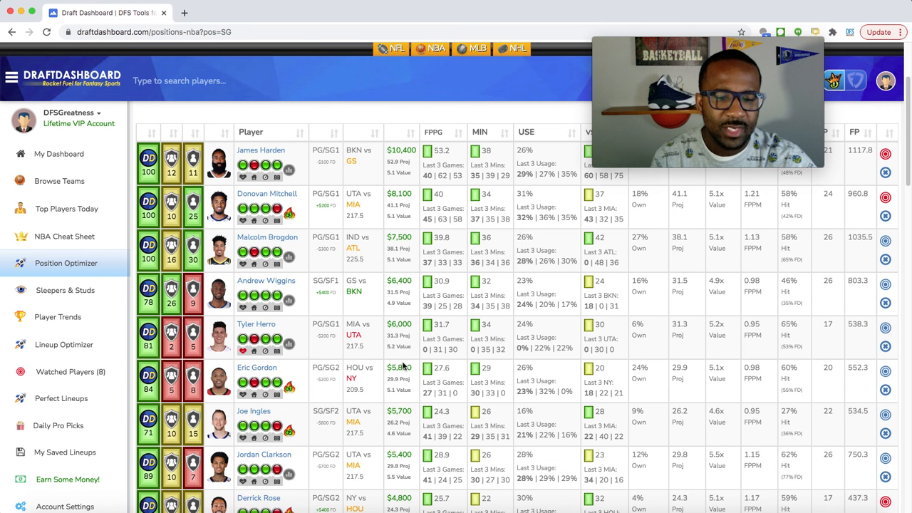
{"action": "mouse_move", "coordinate": [414, 421]}
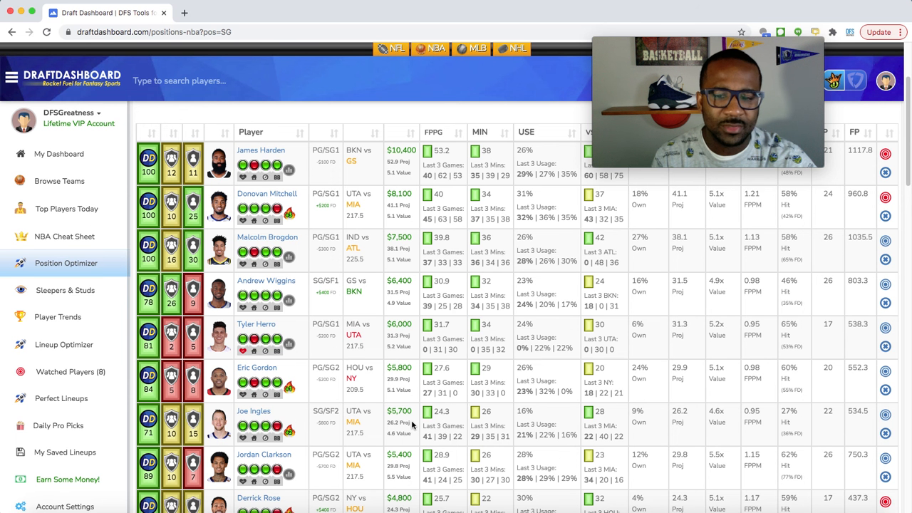
{"action": "scroll", "scroll_direction": "down", "scroll_amount": 3}
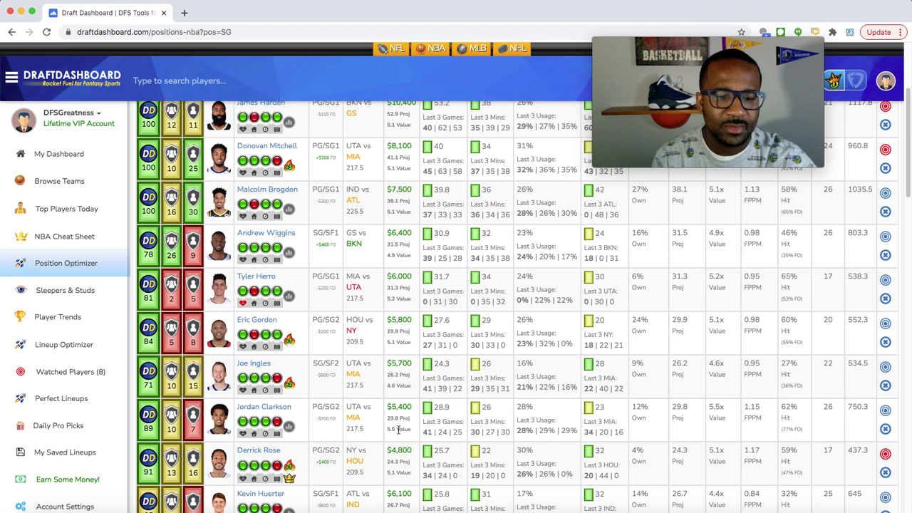
{"action": "scroll", "scroll_direction": "down", "scroll_amount": 3}
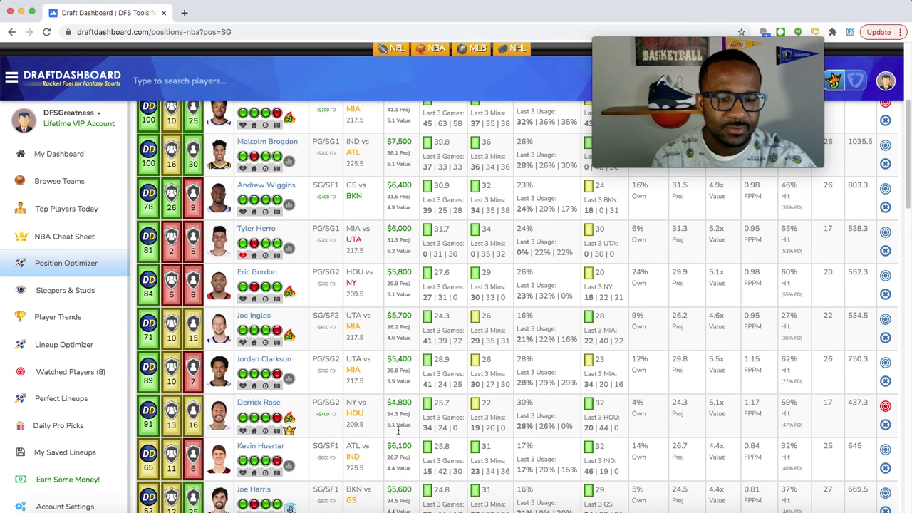
{"action": "scroll", "scroll_direction": "down", "scroll_amount": 3}
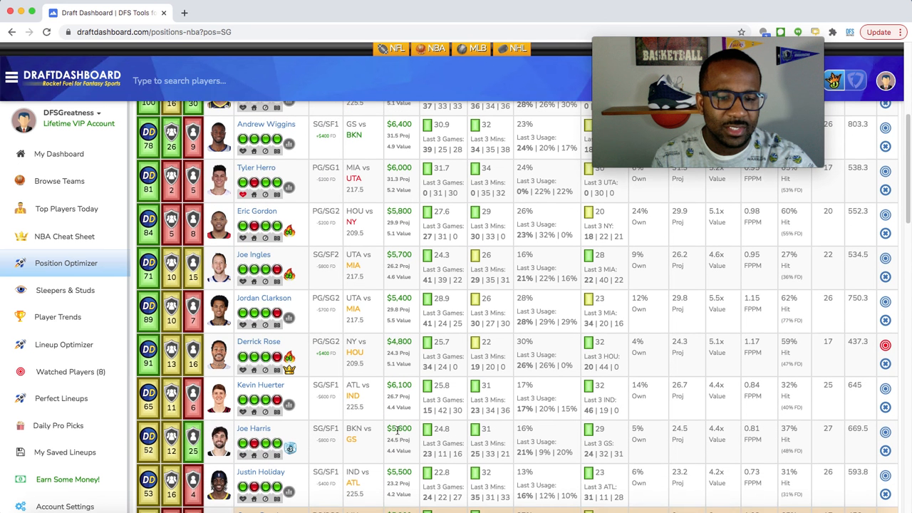
{"action": "scroll", "scroll_direction": "down", "scroll_amount": 3}
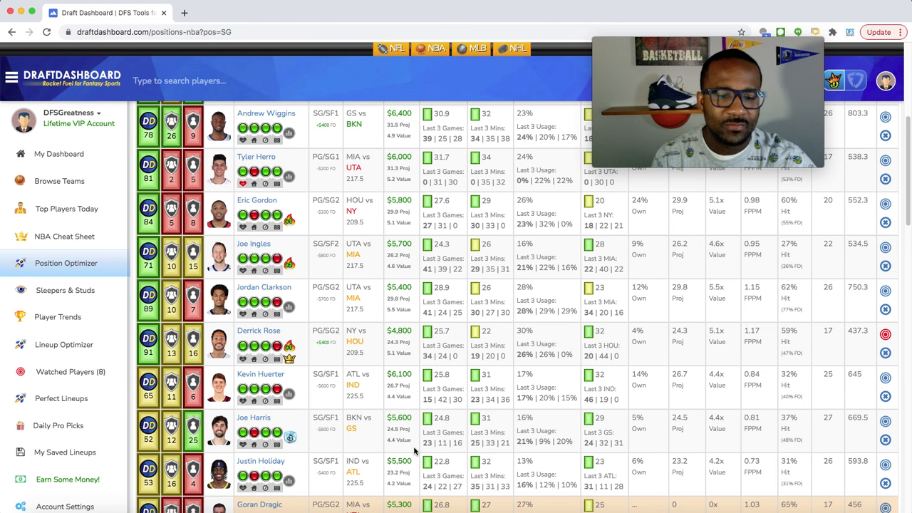
{"action": "scroll", "scroll_direction": "down", "scroll_amount": 3}
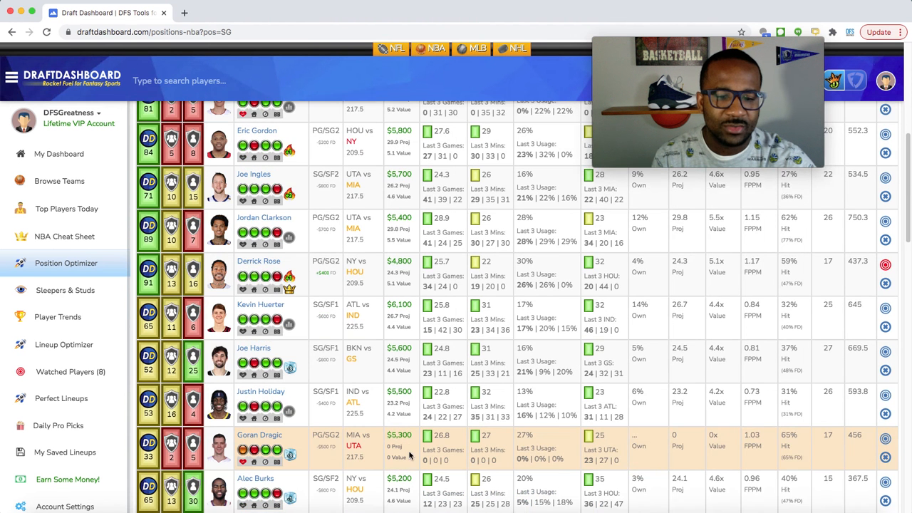
{"action": "scroll", "scroll_direction": "down", "scroll_amount": 3}
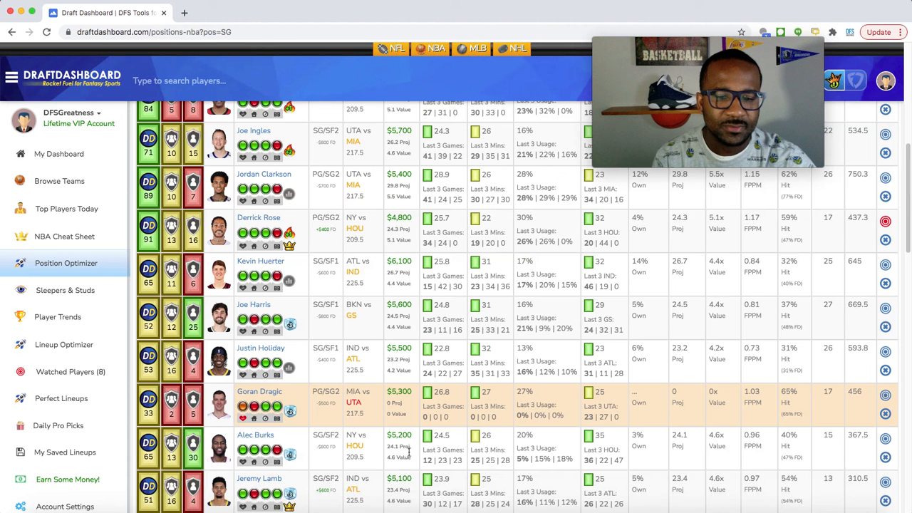
{"action": "scroll", "scroll_direction": "down", "scroll_amount": 3}
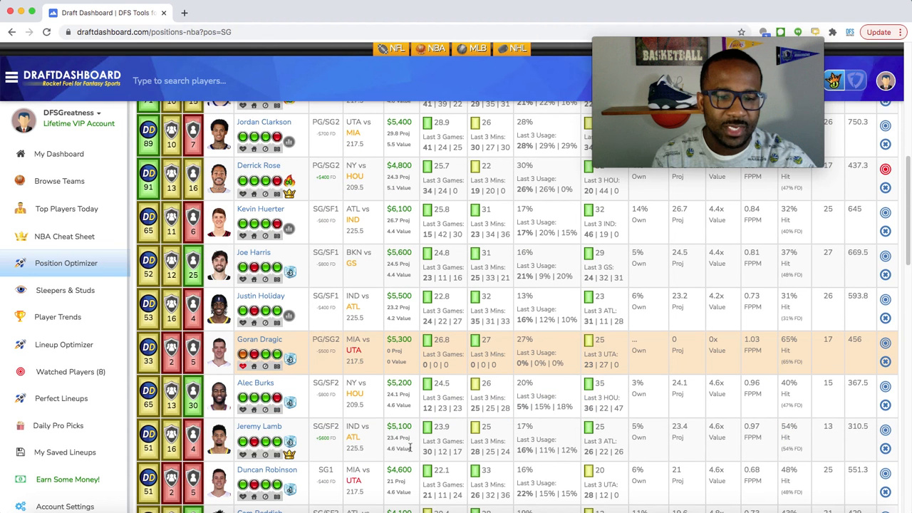
{"action": "scroll", "scroll_direction": "down", "scroll_amount": 3}
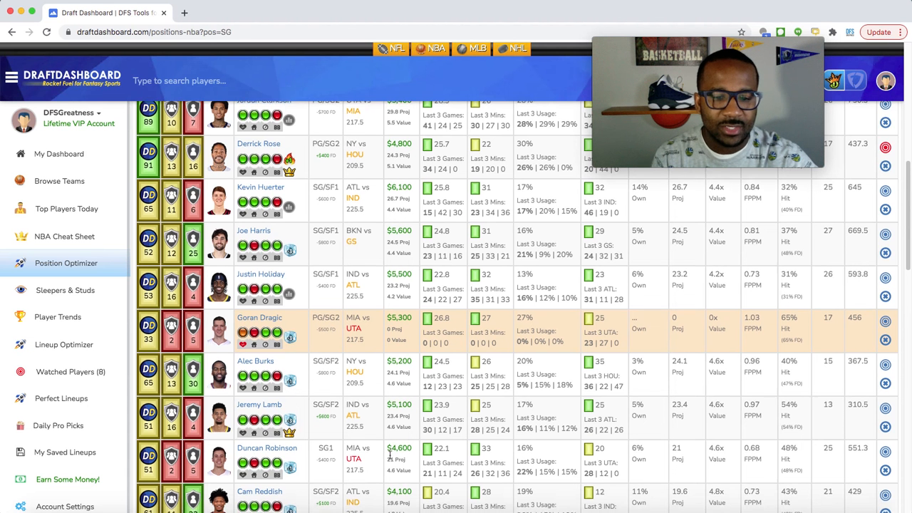
{"action": "scroll", "scroll_direction": "down", "scroll_amount": 3}
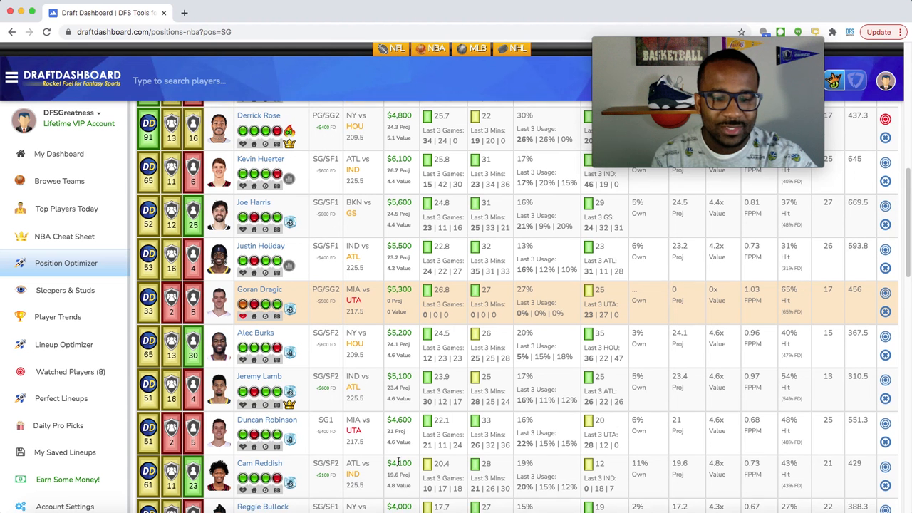
{"action": "scroll", "scroll_direction": "down", "scroll_amount": 3}
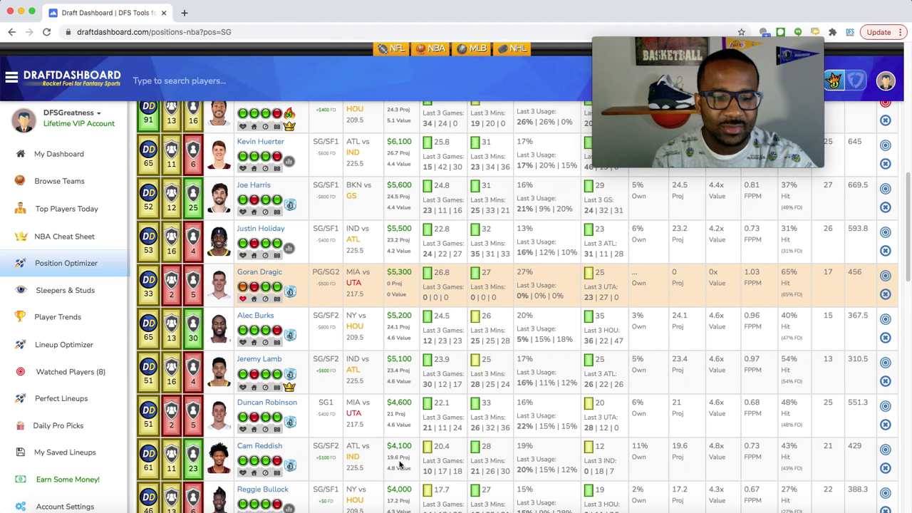
{"action": "scroll", "scroll_direction": "down", "scroll_amount": 3}
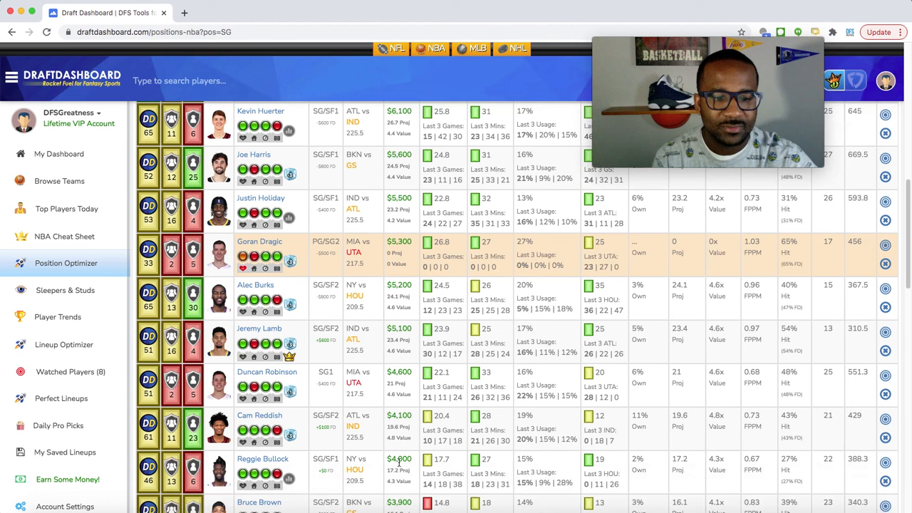
{"action": "scroll", "scroll_direction": "down", "scroll_amount": 3}
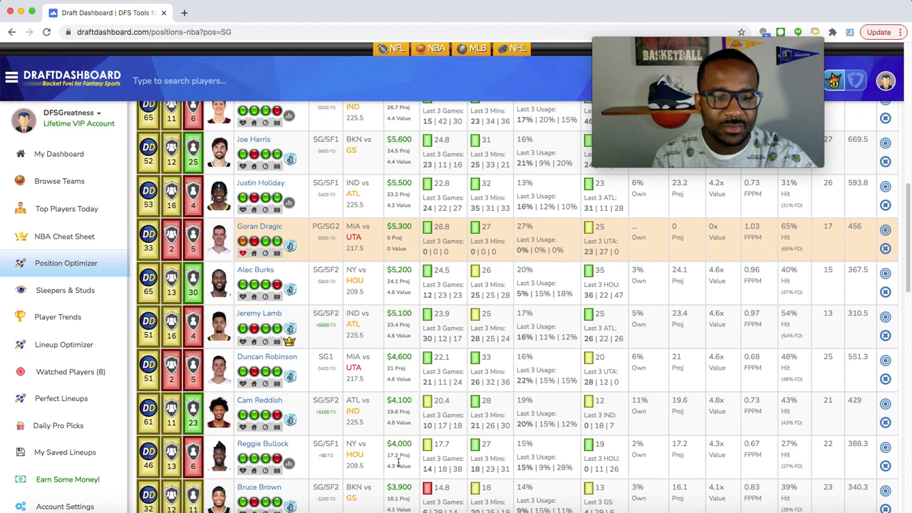
{"action": "scroll", "scroll_direction": "down", "scroll_amount": 3}
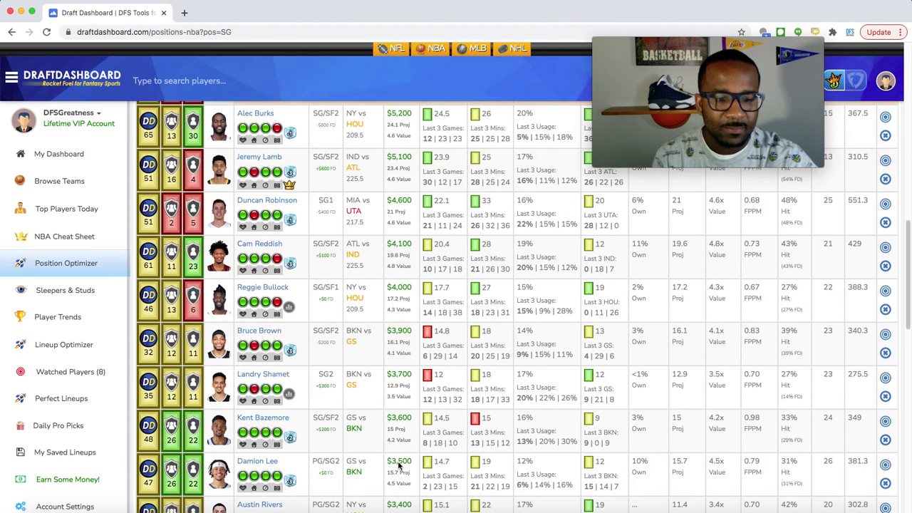
{"action": "scroll", "scroll_direction": "down", "scroll_amount": 3}
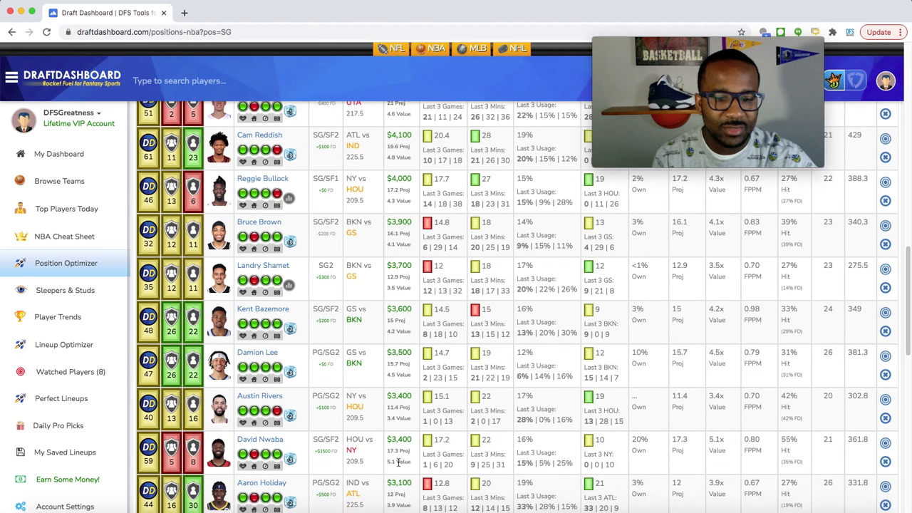
{"action": "scroll", "scroll_direction": "down", "scroll_amount": 3}
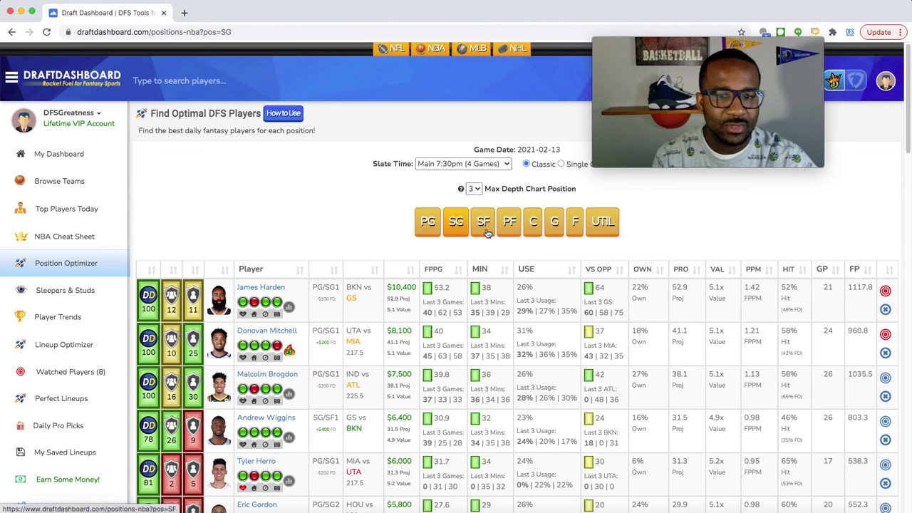
Step: Switch the table to SF picks, headed by Jimmy Butler and Andrew Wiggins
{"action": "left_click", "coordinate": [484, 221]}
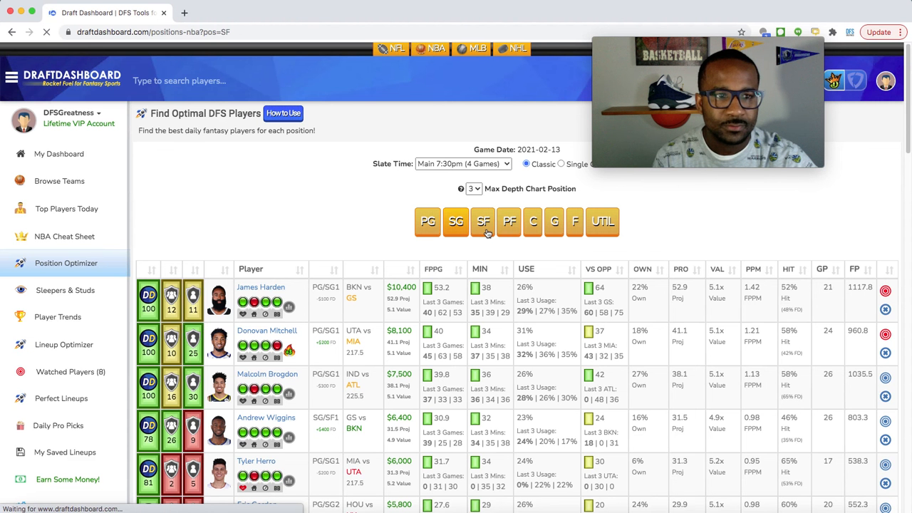
{"action": "left_click", "coordinate": [483, 222]}
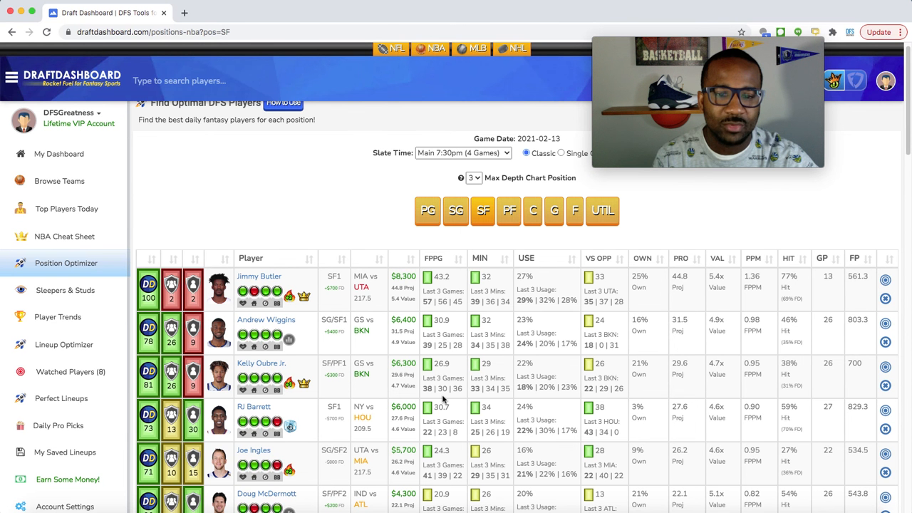
{"action": "mouse_move", "coordinate": [471, 410]}
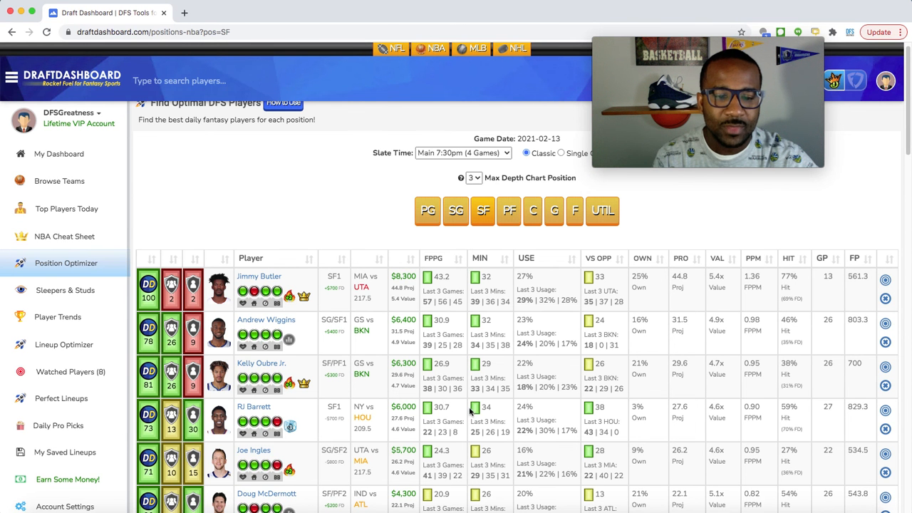
{"action": "scroll", "scroll_direction": "down", "scroll_amount": 3}
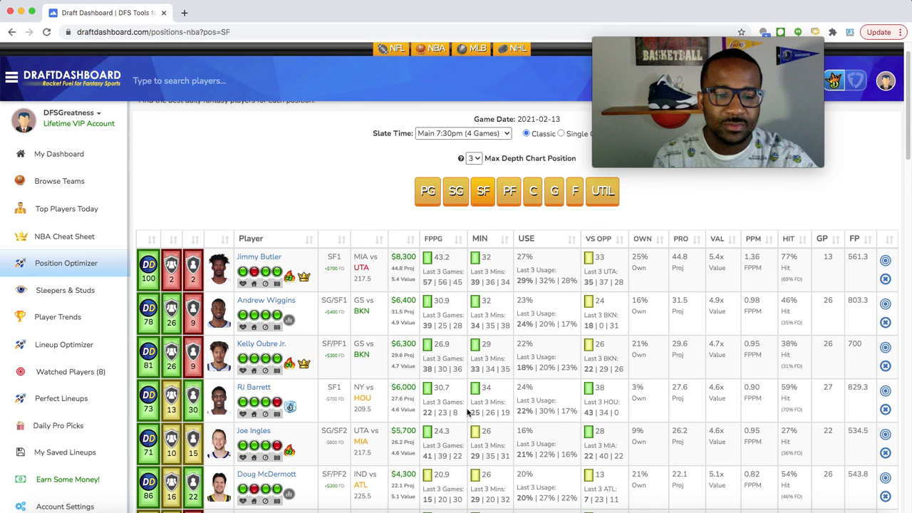
{"action": "scroll", "scroll_direction": "down", "scroll_amount": 3}
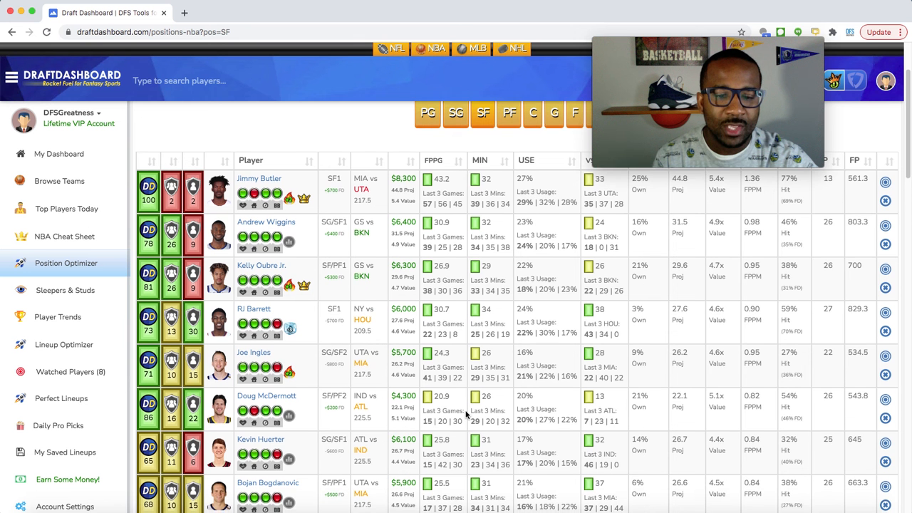
{"action": "scroll", "scroll_direction": "down", "scroll_amount": 3}
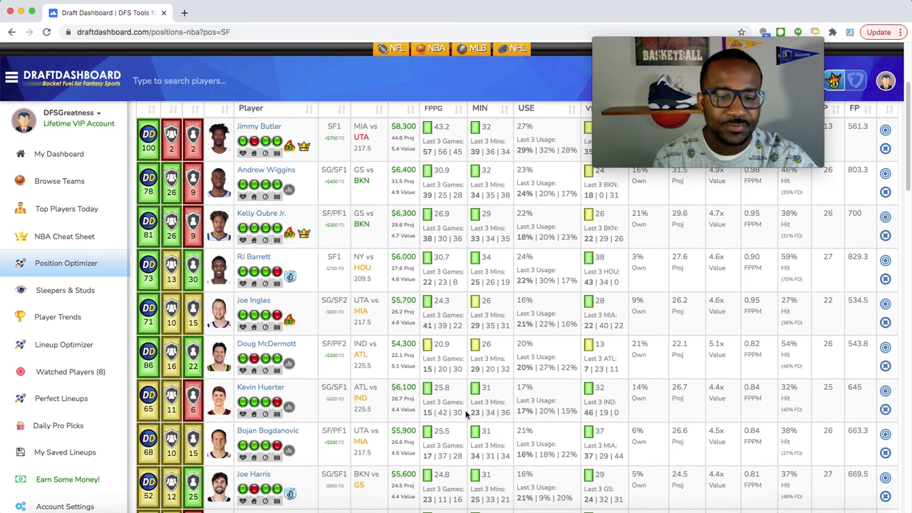
{"action": "scroll", "scroll_direction": "down", "scroll_amount": 3}
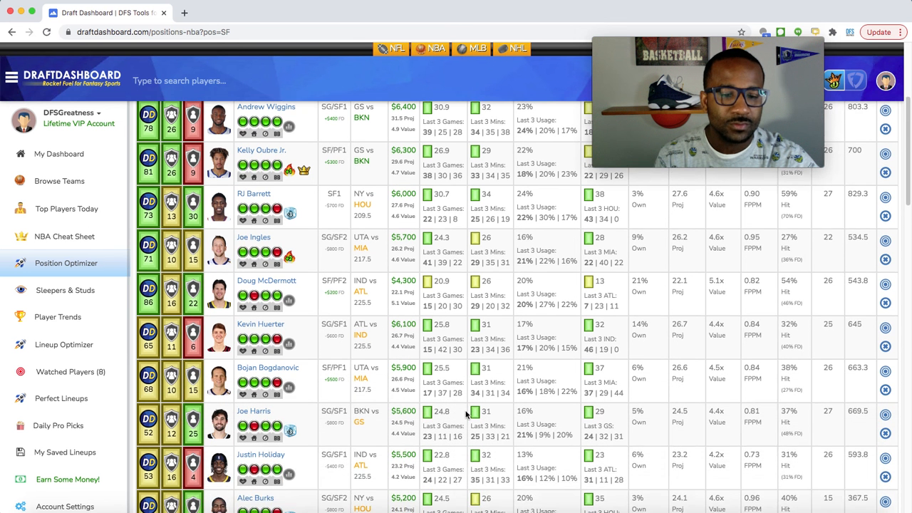
{"action": "scroll", "scroll_direction": "down", "scroll_amount": 3}
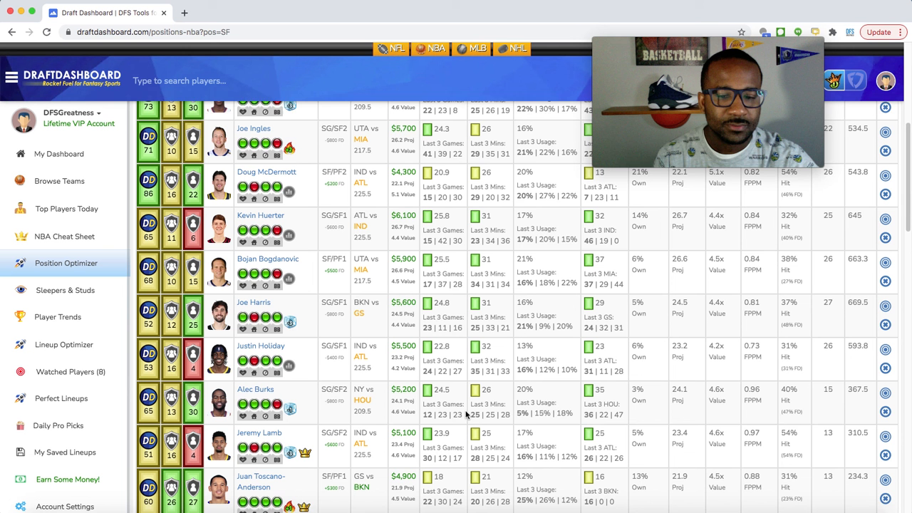
{"action": "scroll", "scroll_direction": "down", "scroll_amount": 3}
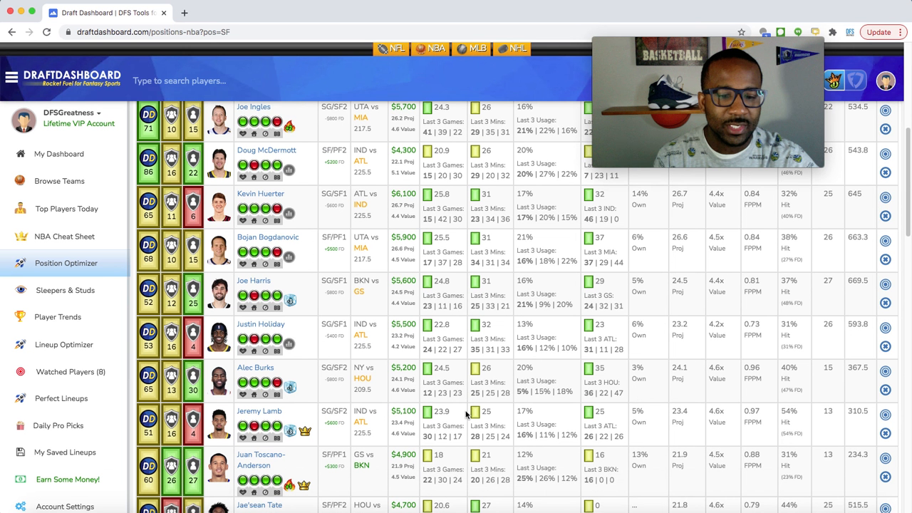
{"action": "scroll", "scroll_direction": "down", "scroll_amount": 3}
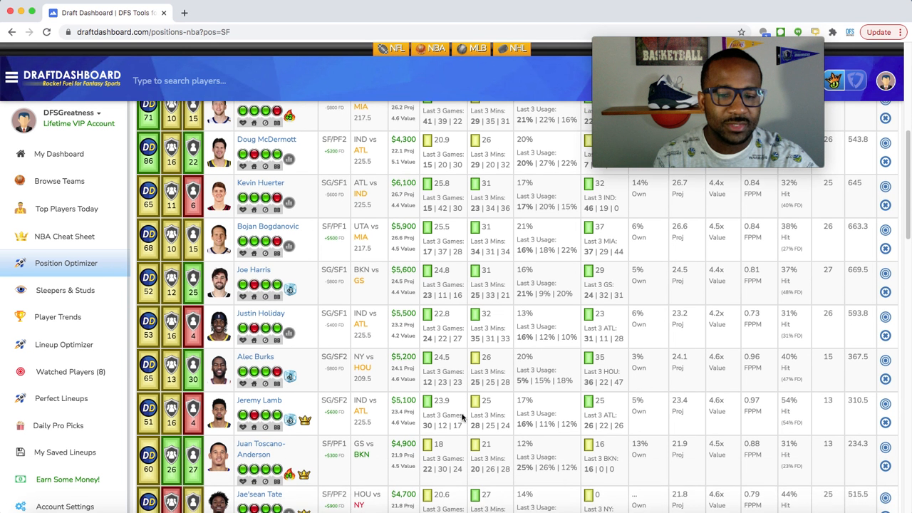
{"action": "scroll", "scroll_direction": "down", "scroll_amount": 3}
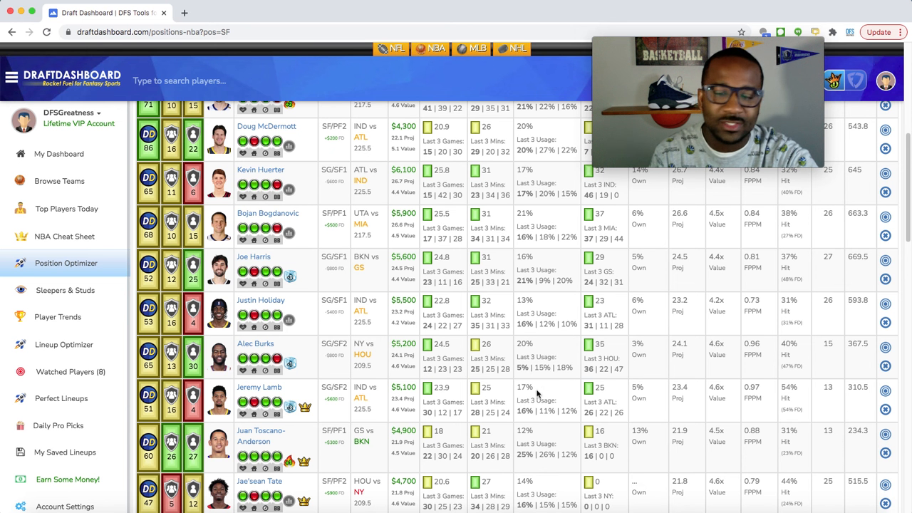
{"action": "scroll", "scroll_direction": "down", "scroll_amount": 3}
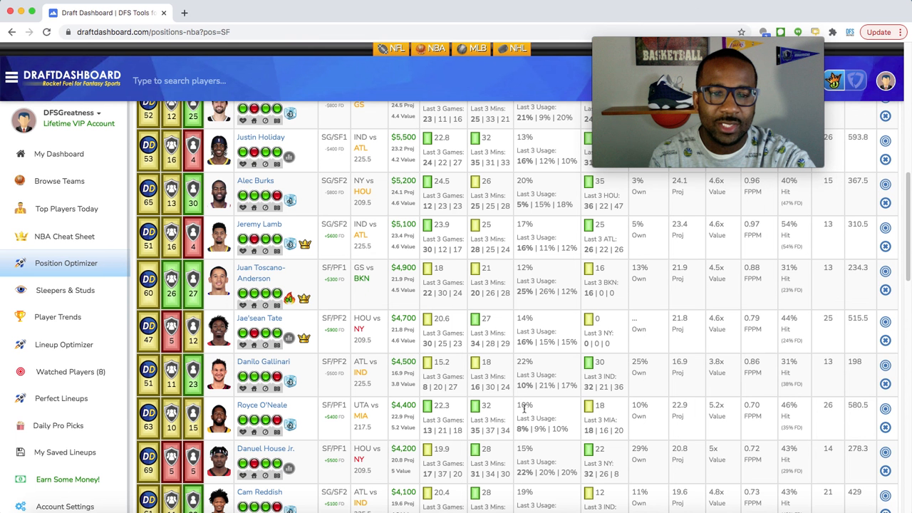
{"action": "scroll", "scroll_direction": "down", "scroll_amount": 3}
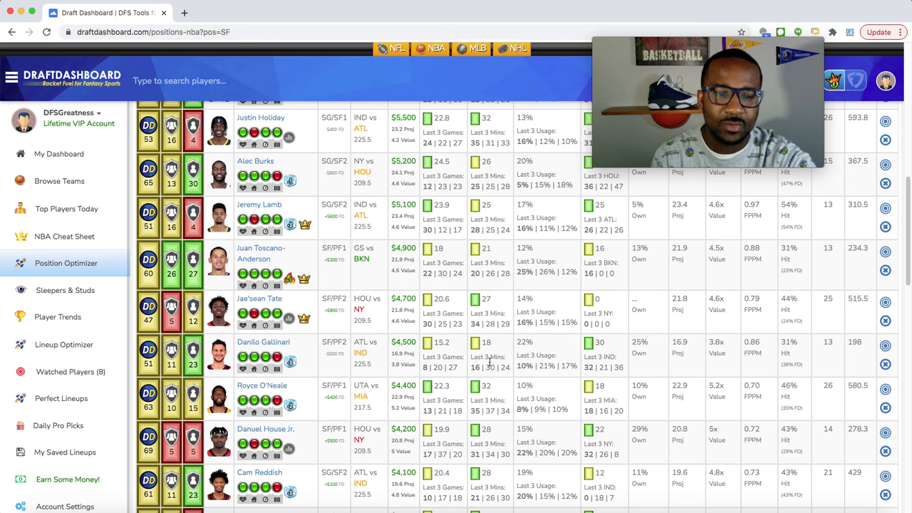
{"action": "mouse_move", "coordinate": [486, 382]}
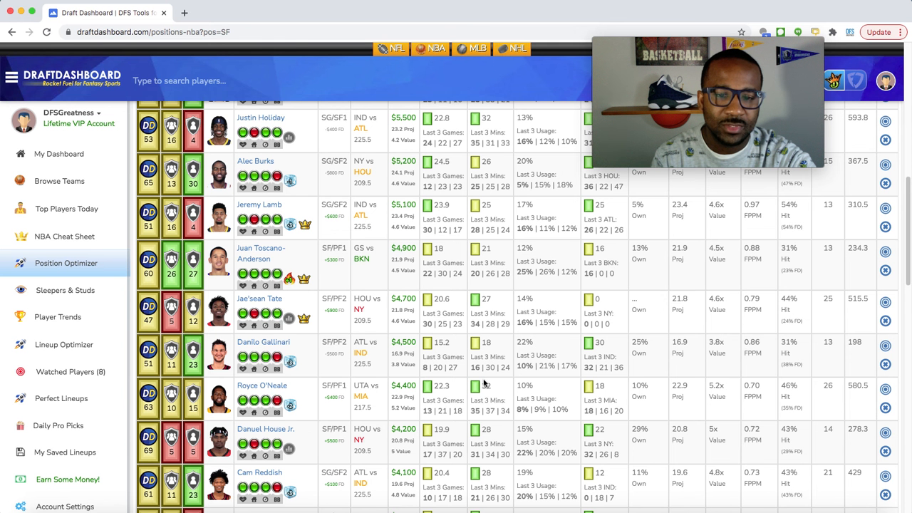
{"action": "scroll", "scroll_direction": "down", "scroll_amount": 3}
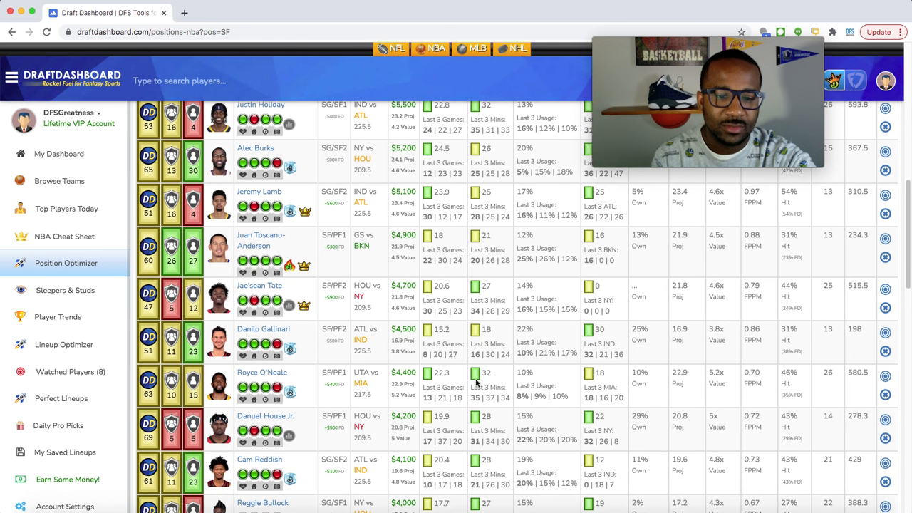
{"action": "scroll", "scroll_direction": "down", "scroll_amount": 3}
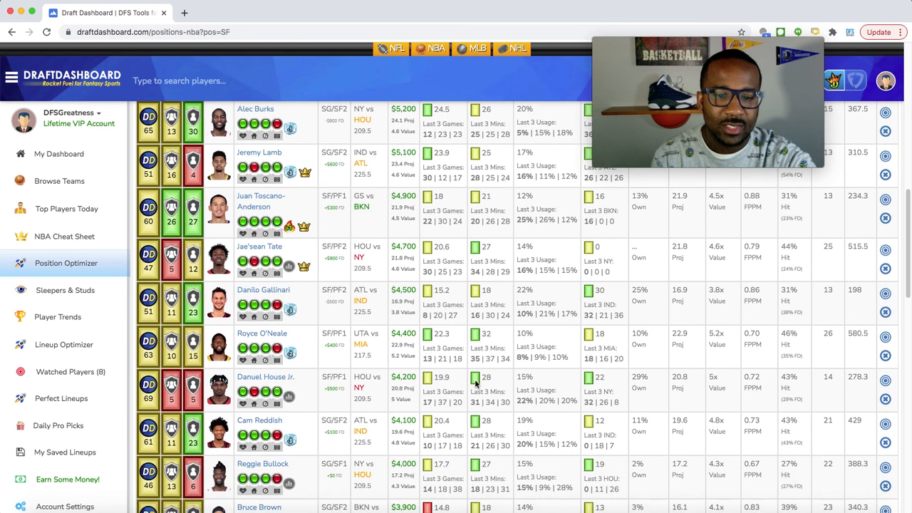
{"action": "scroll", "scroll_direction": "down", "scroll_amount": 3}
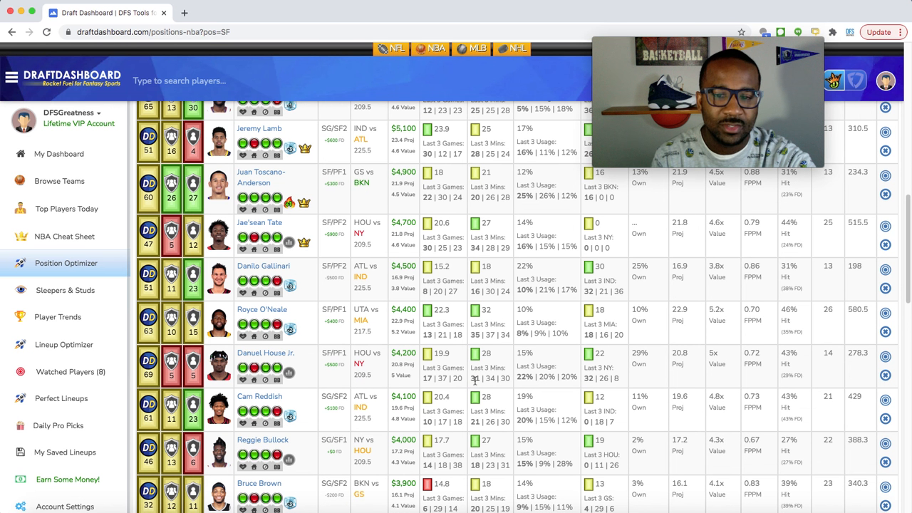
{"action": "scroll", "scroll_direction": "down", "scroll_amount": 3}
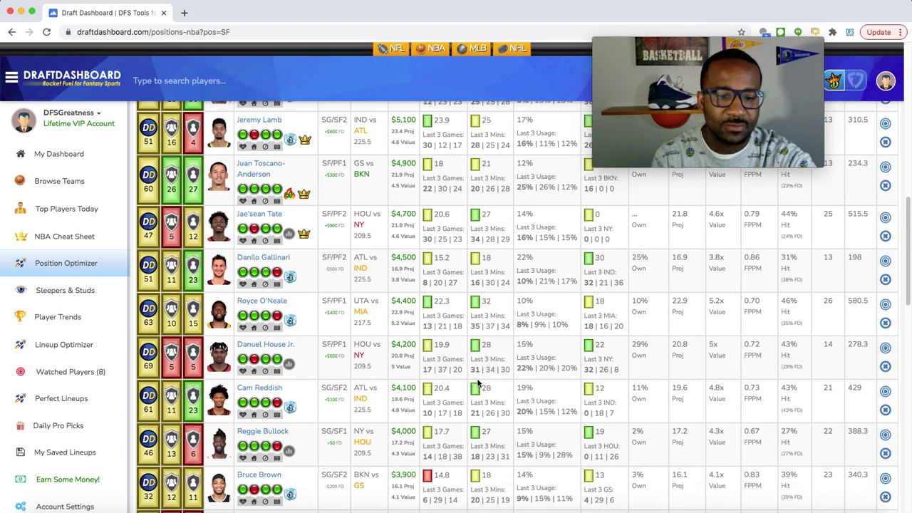
{"action": "scroll", "scroll_direction": "down", "scroll_amount": 3}
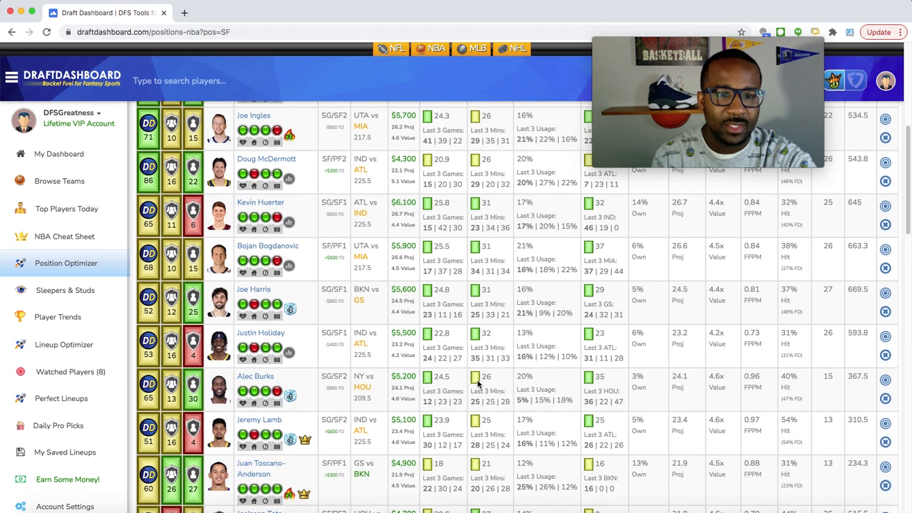
{"action": "scroll", "scroll_direction": "up", "scroll_amount": 3}
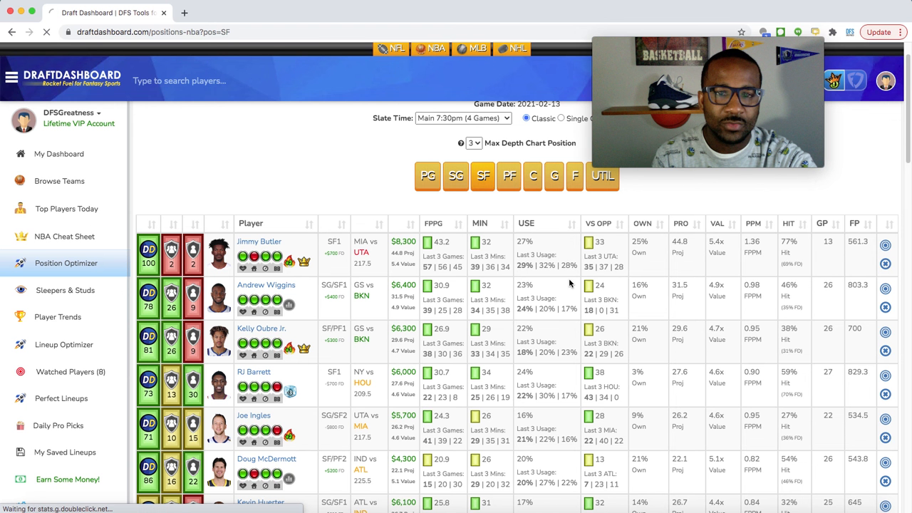
Step: Show PF picks led by Kevin Durant and scroll down to John Collins and Bojan Bogdanovic
{"action": "left_click", "coordinate": [509, 176]}
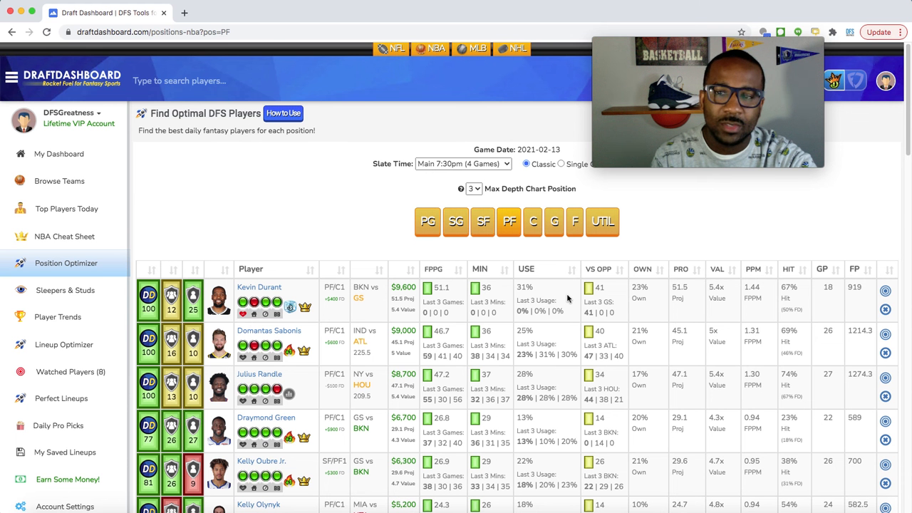
{"action": "mouse_move", "coordinate": [544, 352]}
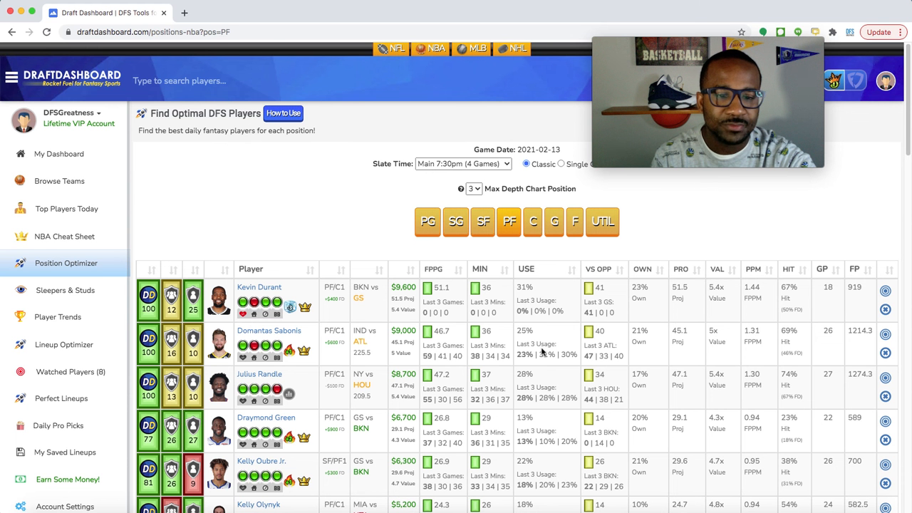
{"action": "scroll", "scroll_direction": "down", "scroll_amount": 3}
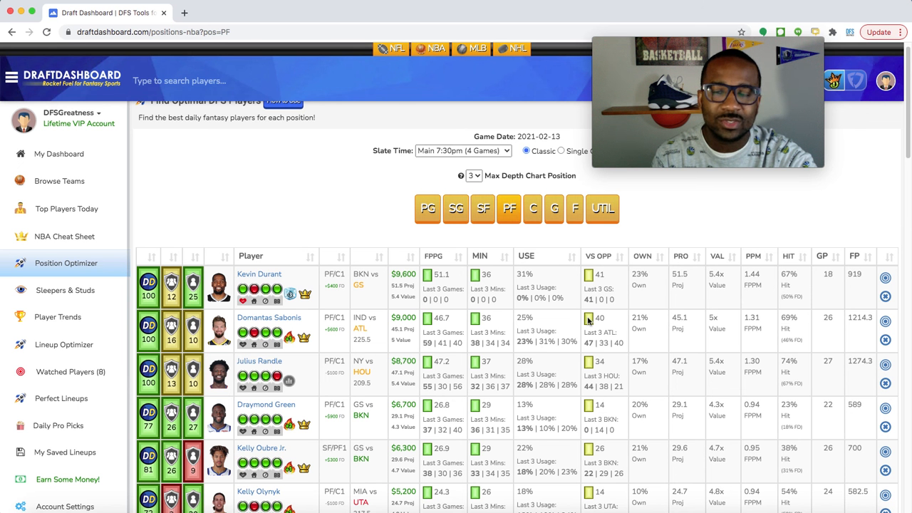
{"action": "mouse_move", "coordinate": [570, 321]}
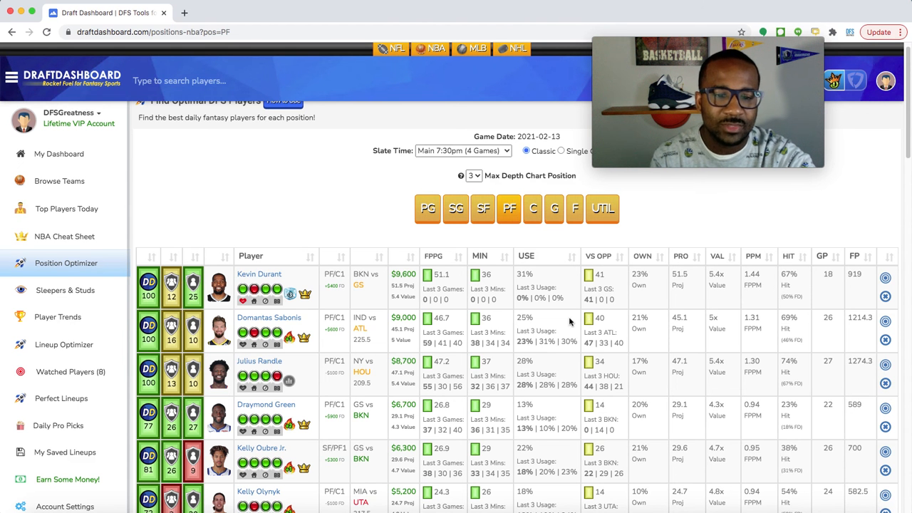
{"action": "scroll", "scroll_direction": "down", "scroll_amount": 3}
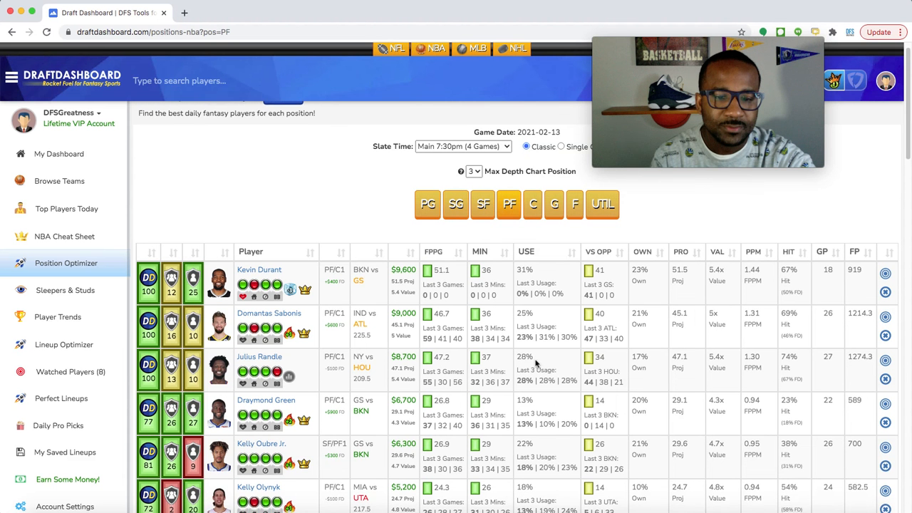
{"action": "scroll", "scroll_direction": "down", "scroll_amount": 3}
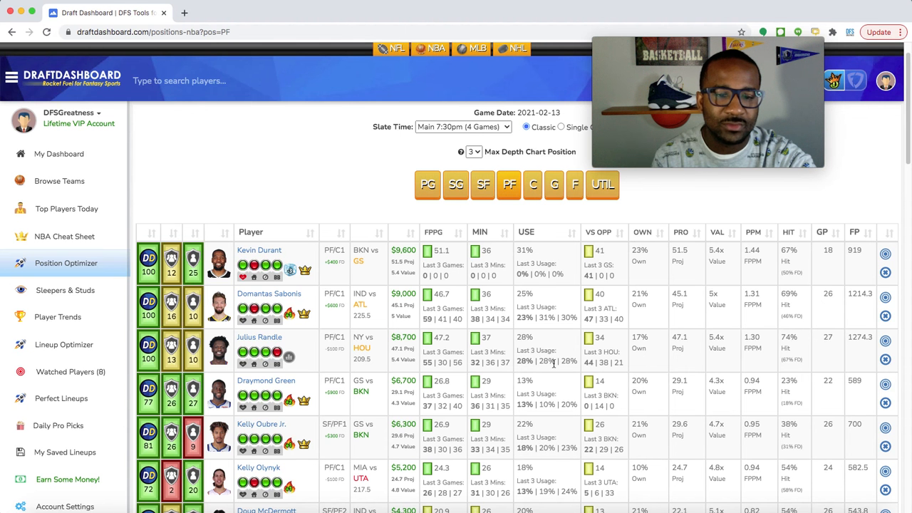
{"action": "scroll", "scroll_direction": "down", "scroll_amount": 3}
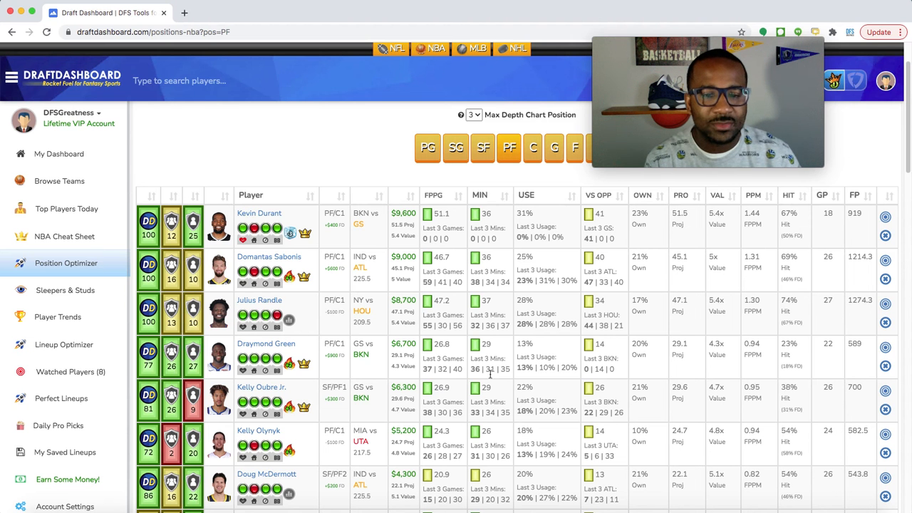
{"action": "mouse_move", "coordinate": [513, 307]}
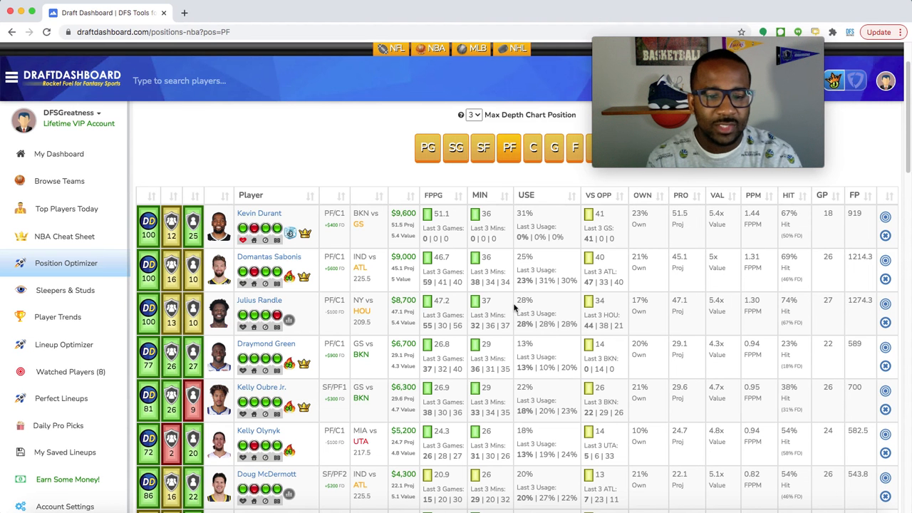
{"action": "scroll", "scroll_direction": "down", "scroll_amount": 3}
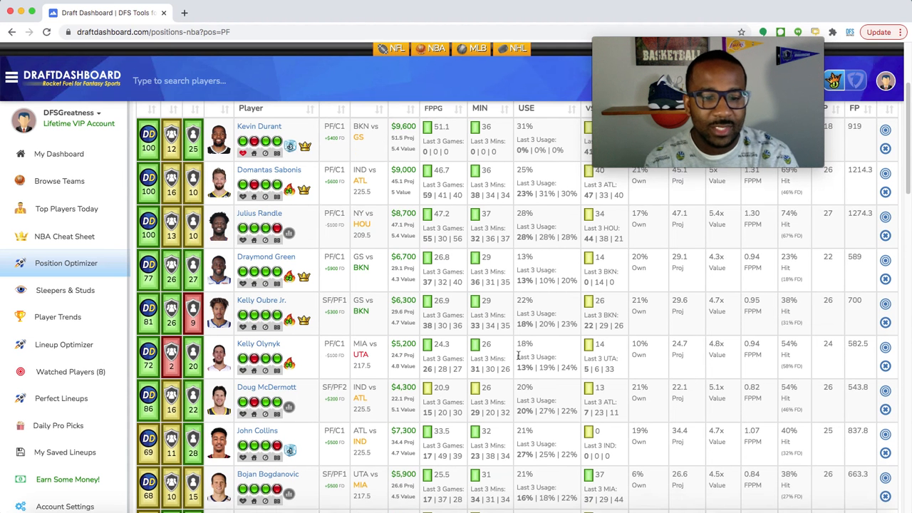
{"action": "scroll", "scroll_direction": "down", "scroll_amount": 3}
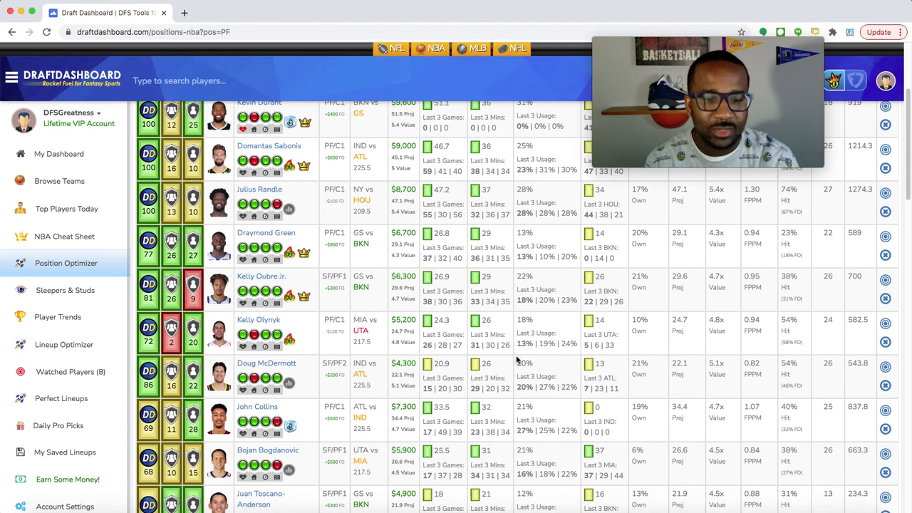
{"action": "scroll", "scroll_direction": "down", "scroll_amount": 3}
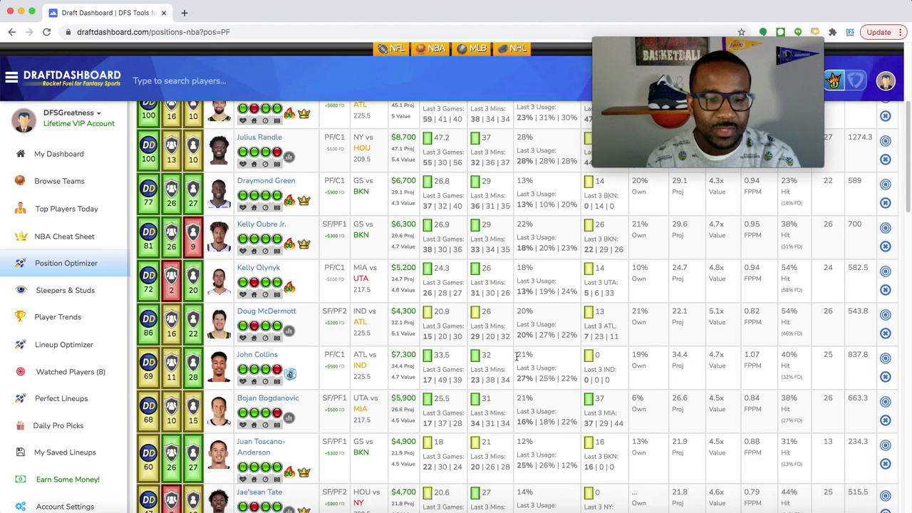
{"action": "scroll", "scroll_direction": "down", "scroll_amount": 3}
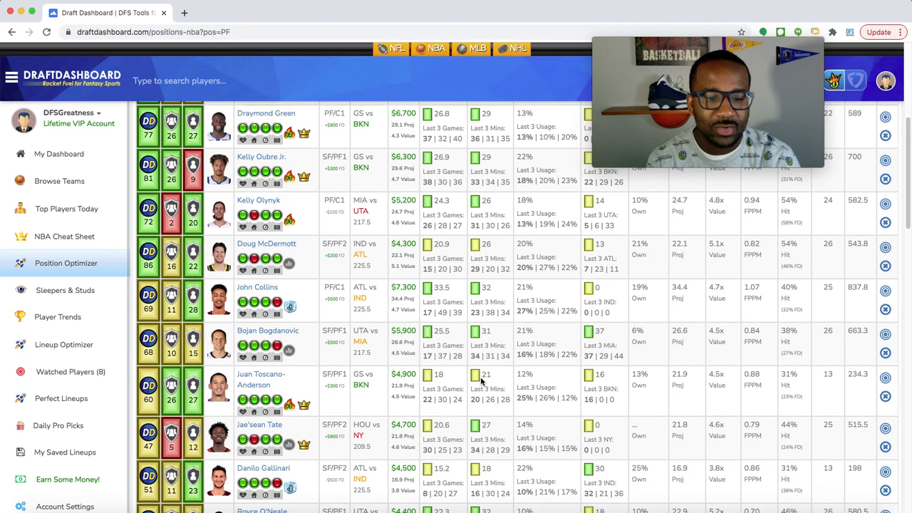
{"action": "scroll", "scroll_direction": "down", "scroll_amount": 3}
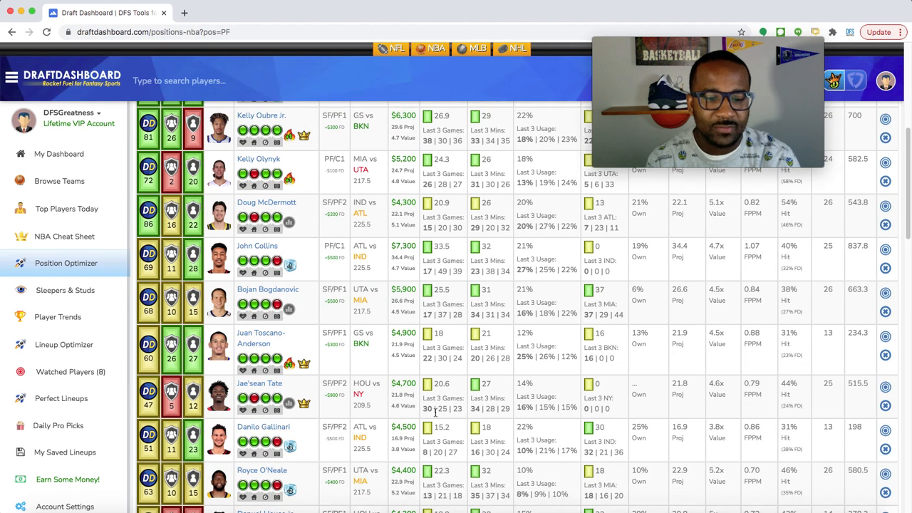
{"action": "scroll", "scroll_direction": "down", "scroll_amount": 3}
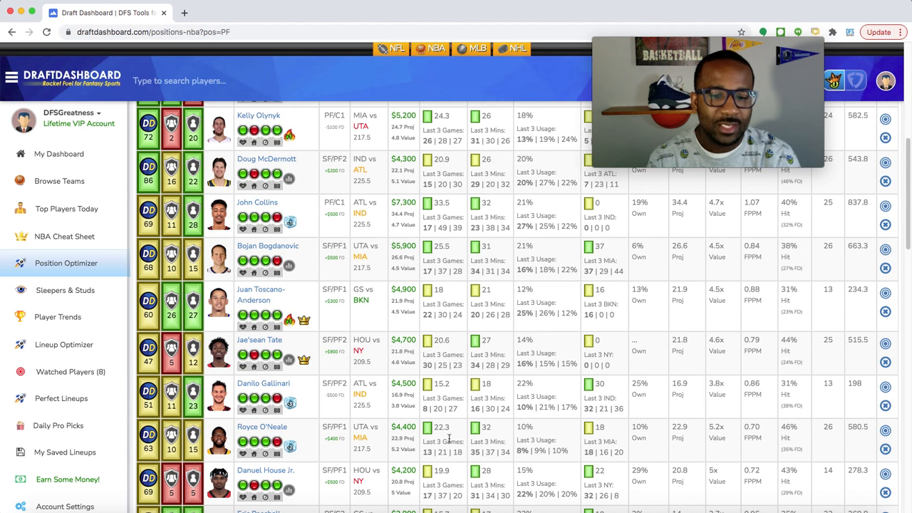
{"action": "scroll", "scroll_direction": "down", "scroll_amount": 3}
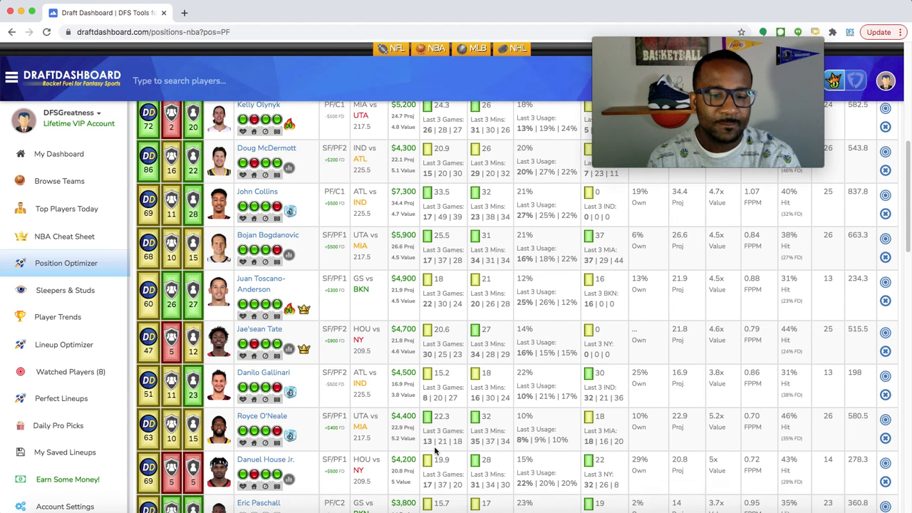
{"action": "scroll", "scroll_direction": "down", "scroll_amount": 3}
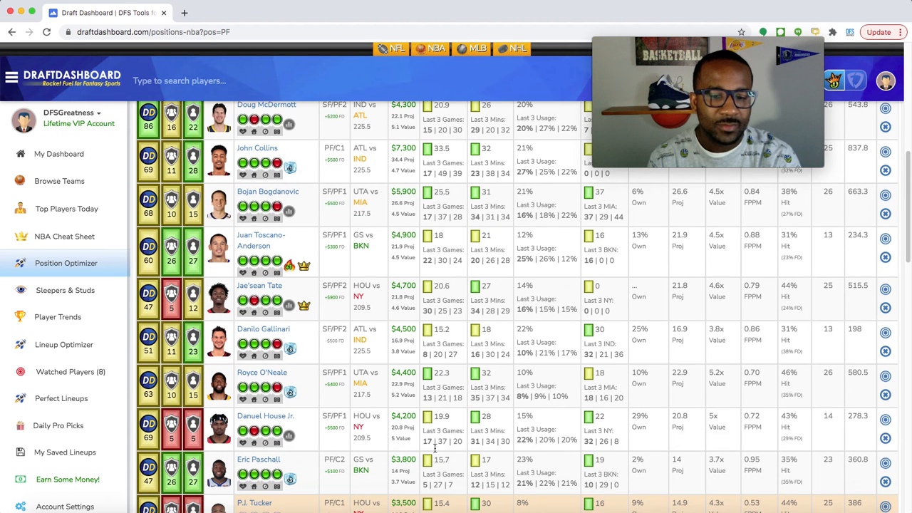
{"action": "scroll", "scroll_direction": "down", "scroll_amount": 3}
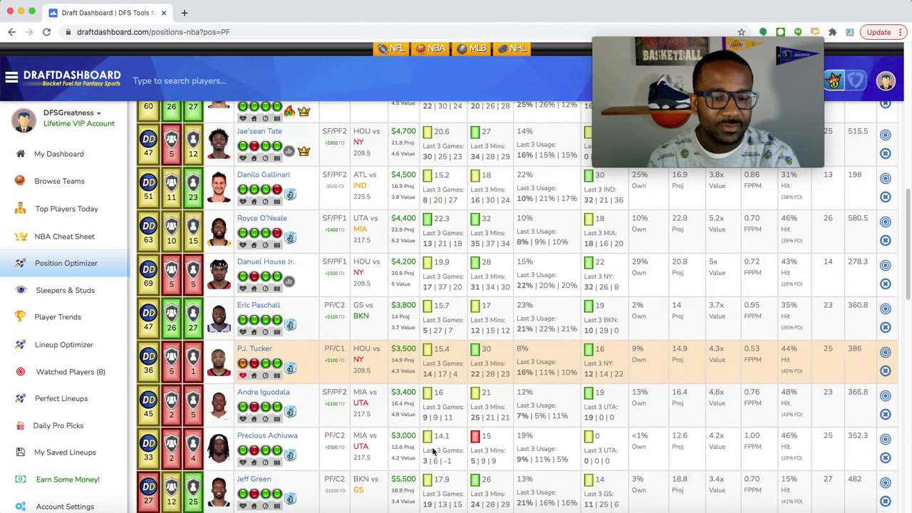
{"action": "scroll", "scroll_direction": "down", "scroll_amount": 3}
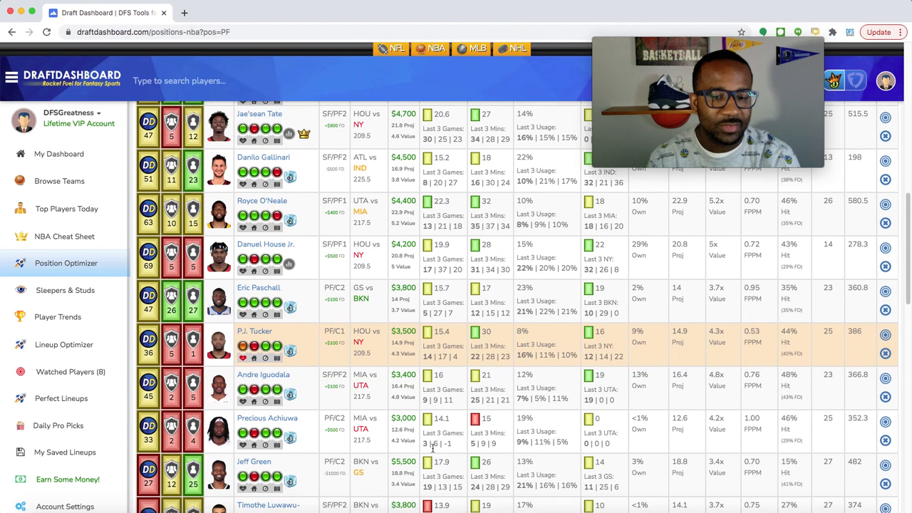
{"action": "scroll", "scroll_direction": "down", "scroll_amount": 3}
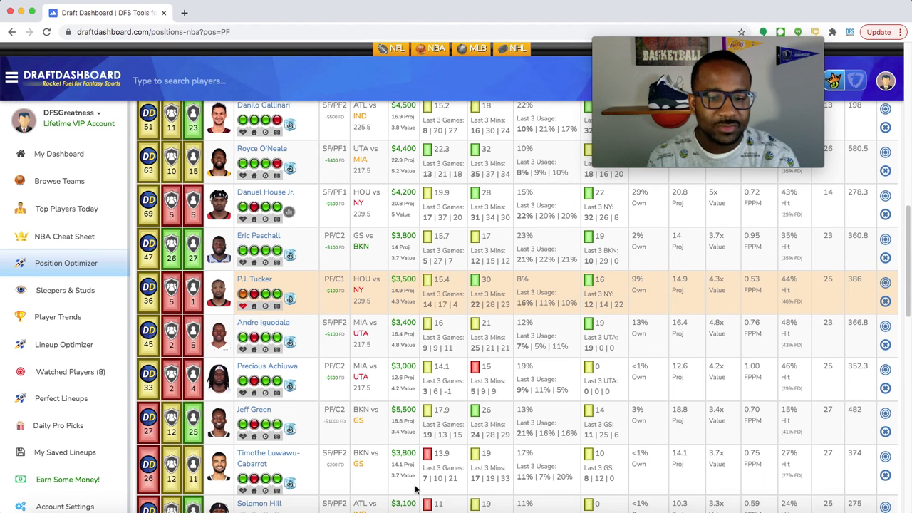
{"action": "scroll", "scroll_direction": "down", "scroll_amount": 3}
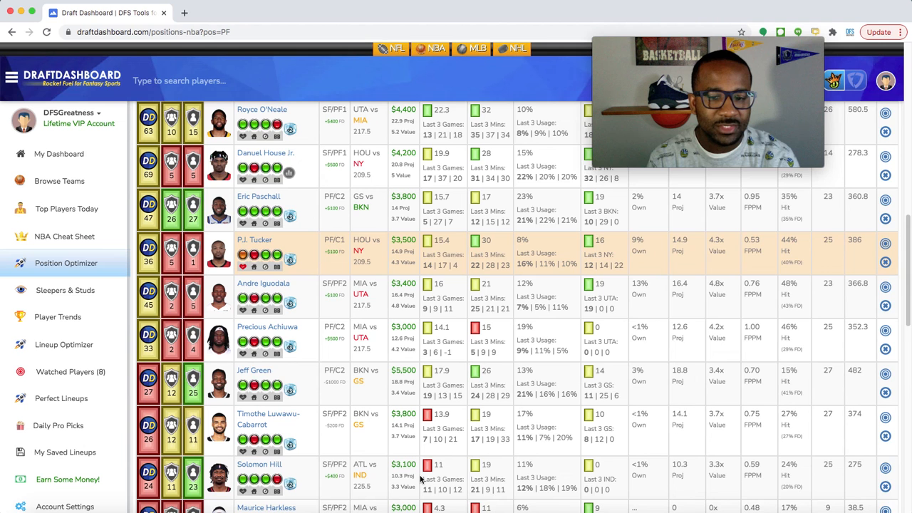
{"action": "scroll", "scroll_direction": "down", "scroll_amount": 3}
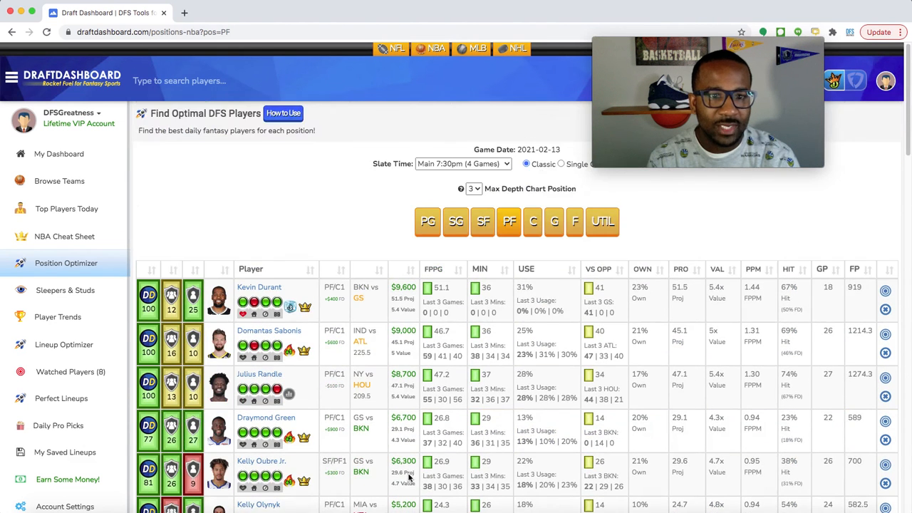
{"action": "scroll", "scroll_direction": "down", "scroll_amount": 3}
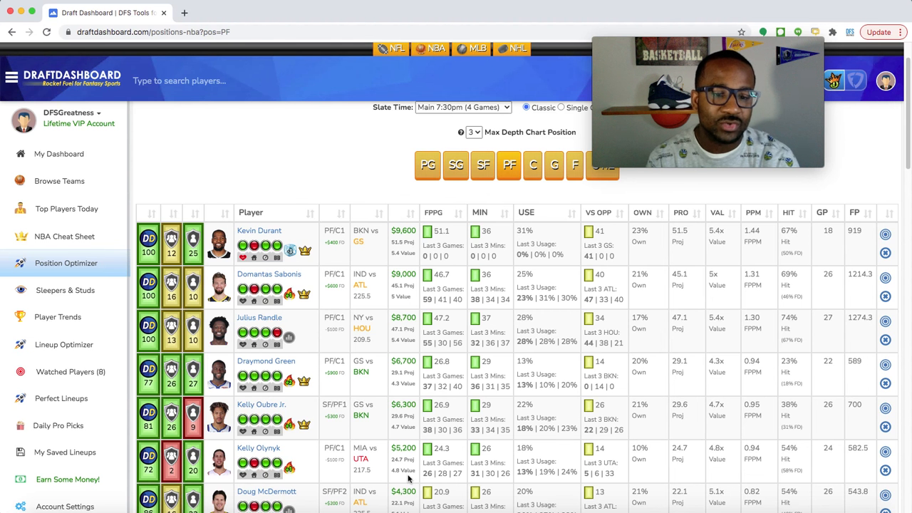
{"action": "scroll", "scroll_direction": "down", "scroll_amount": 3}
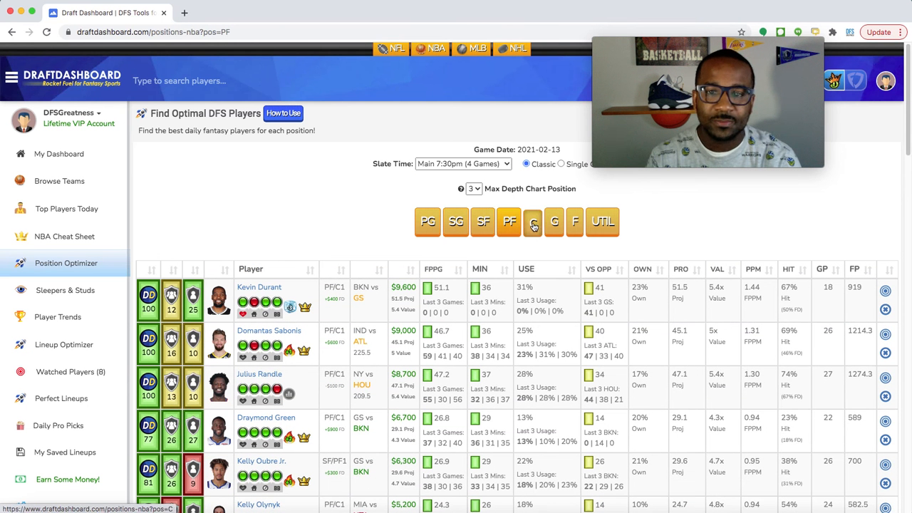
Step: Show C picks from Bam Adebayo and Clint Capela, scrolling down to John Collins
{"action": "left_click", "coordinate": [532, 222]}
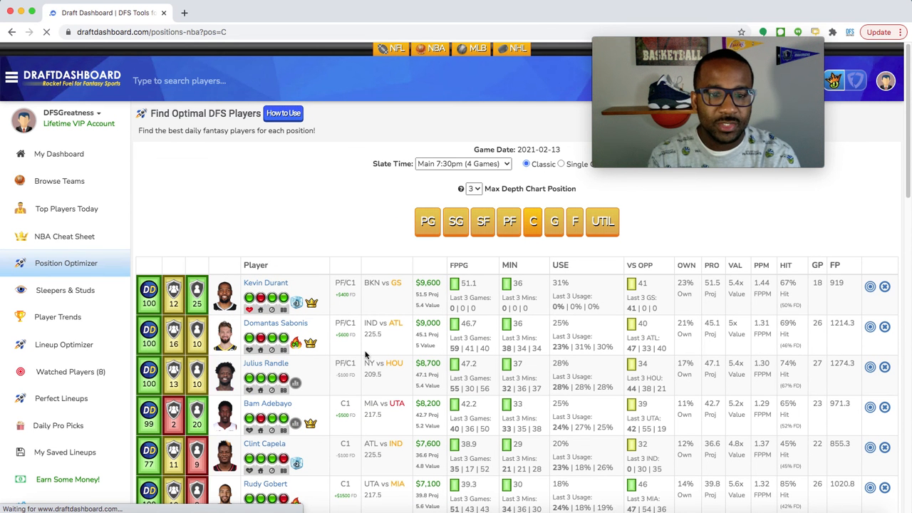
{"action": "scroll", "scroll_direction": "down", "scroll_amount": 3}
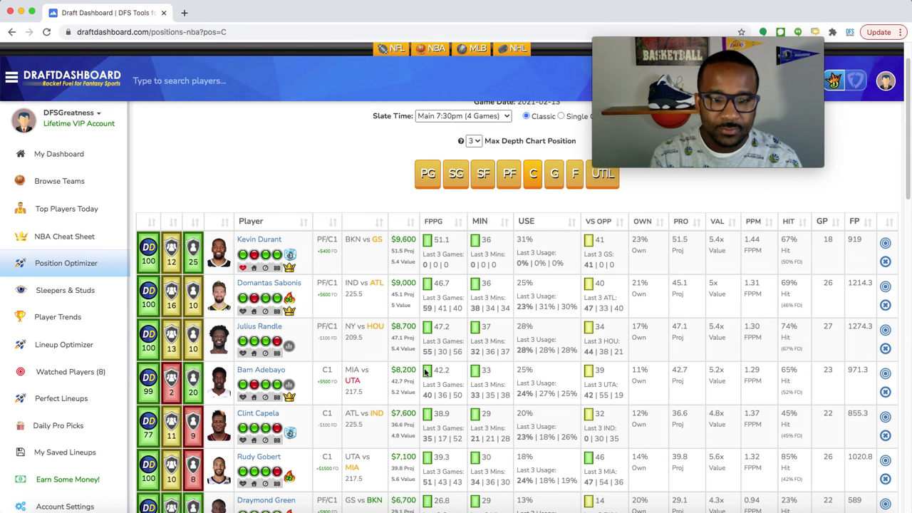
{"action": "scroll", "scroll_direction": "down", "scroll_amount": 3}
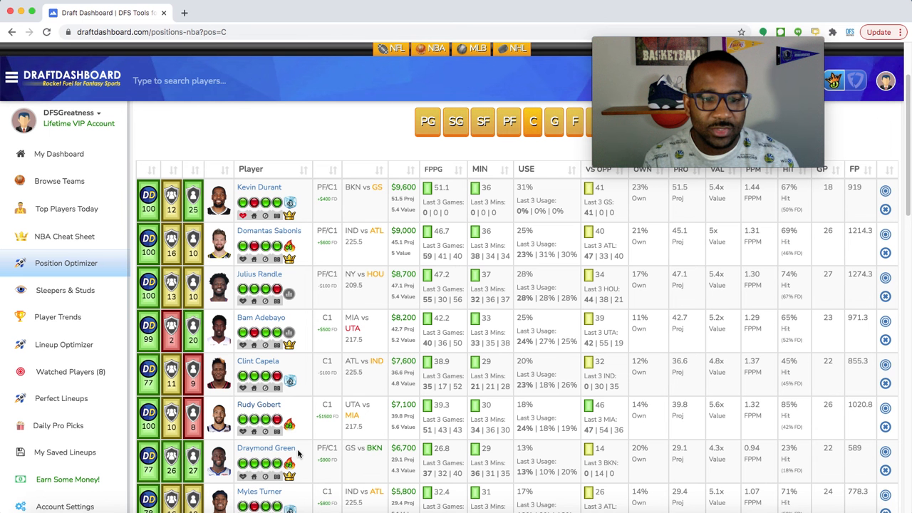
{"action": "scroll", "scroll_direction": "down", "scroll_amount": 3}
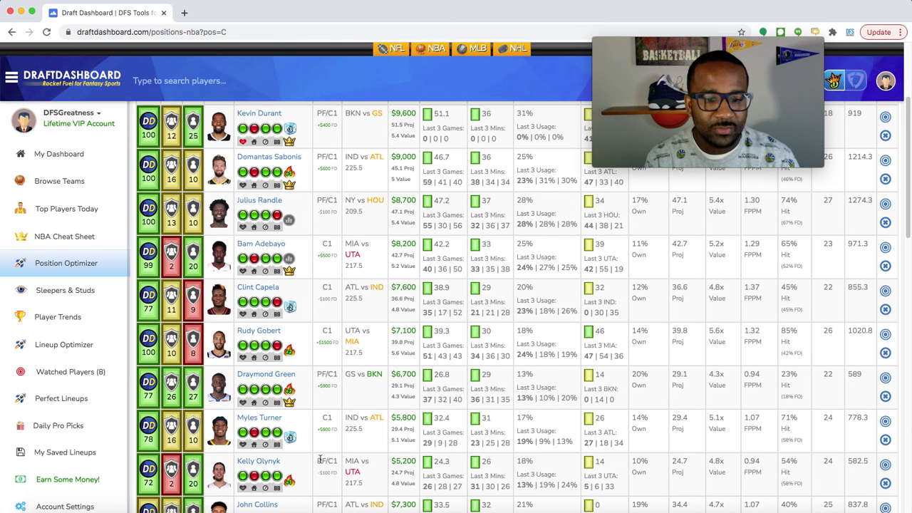
{"action": "scroll", "scroll_direction": "down", "scroll_amount": 3}
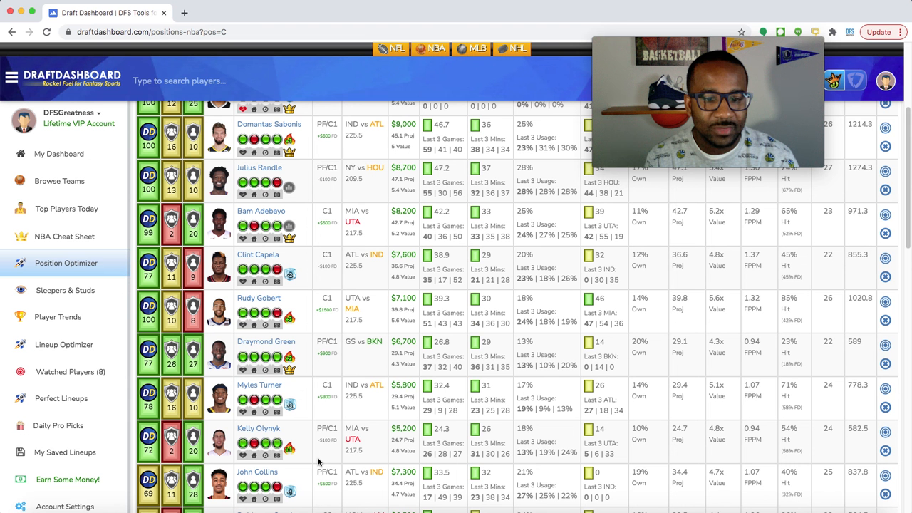
{"action": "mouse_move", "coordinate": [331, 409]}
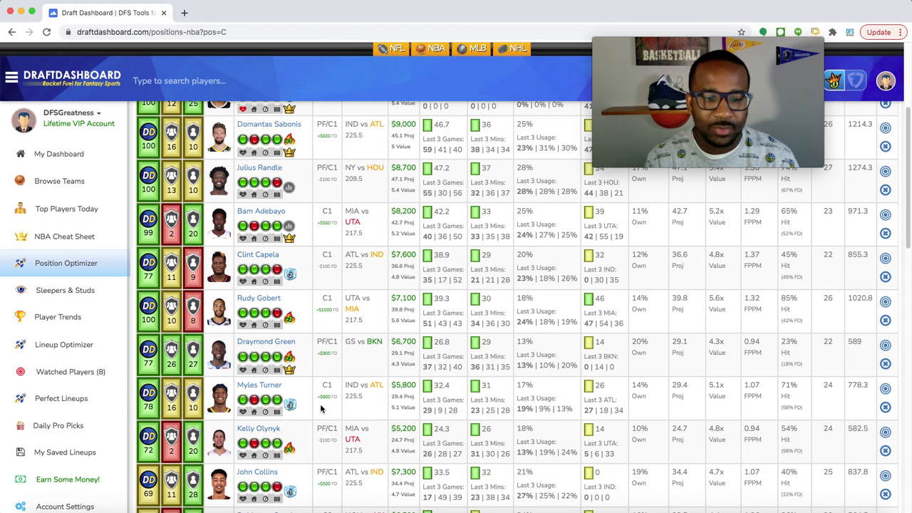
{"action": "scroll", "scroll_direction": "down", "scroll_amount": 3}
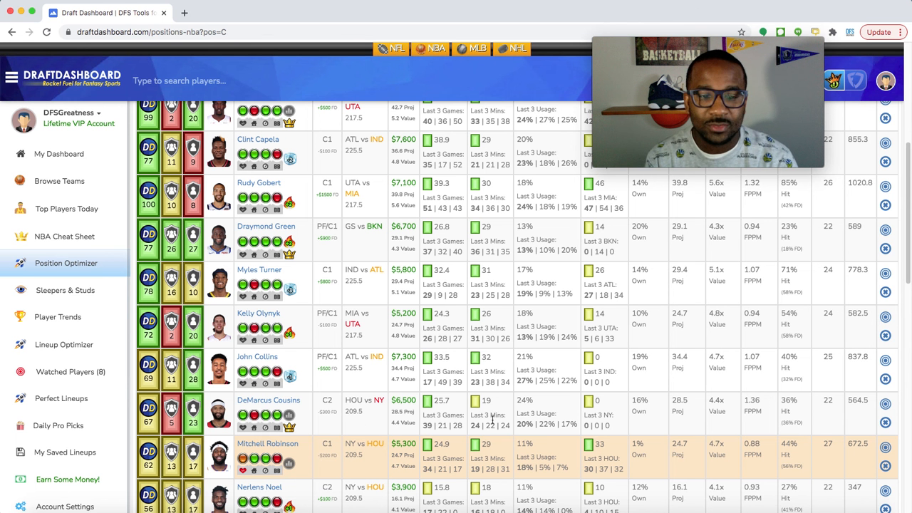
{"action": "scroll", "scroll_direction": "down", "scroll_amount": 3}
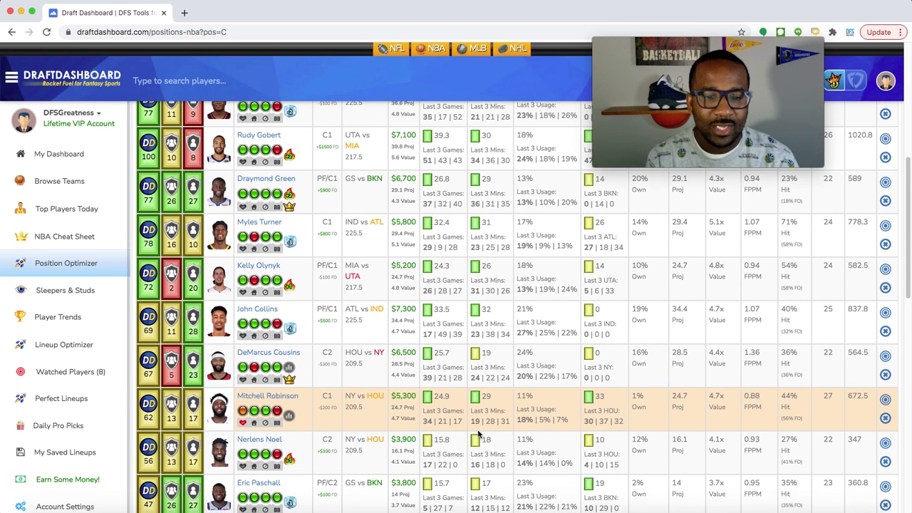
{"action": "scroll", "scroll_direction": "down", "scroll_amount": 3}
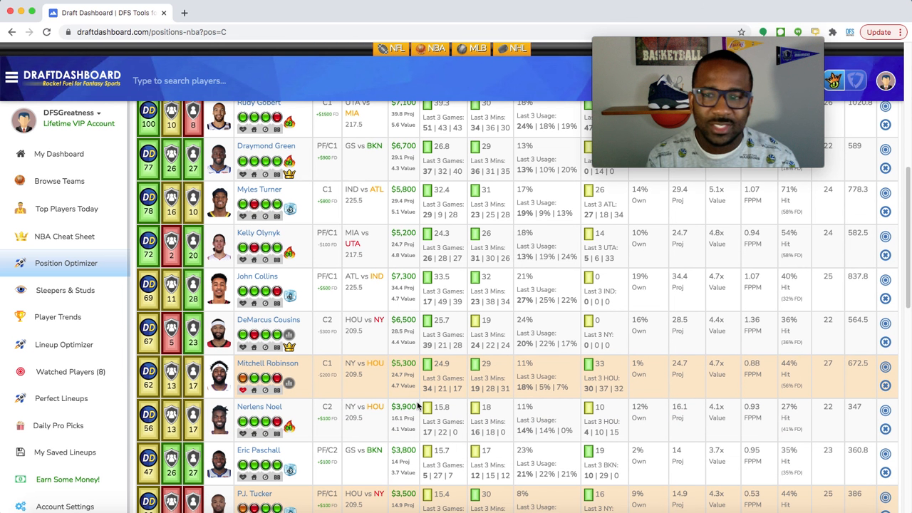
{"action": "mouse_move", "coordinate": [405, 429]}
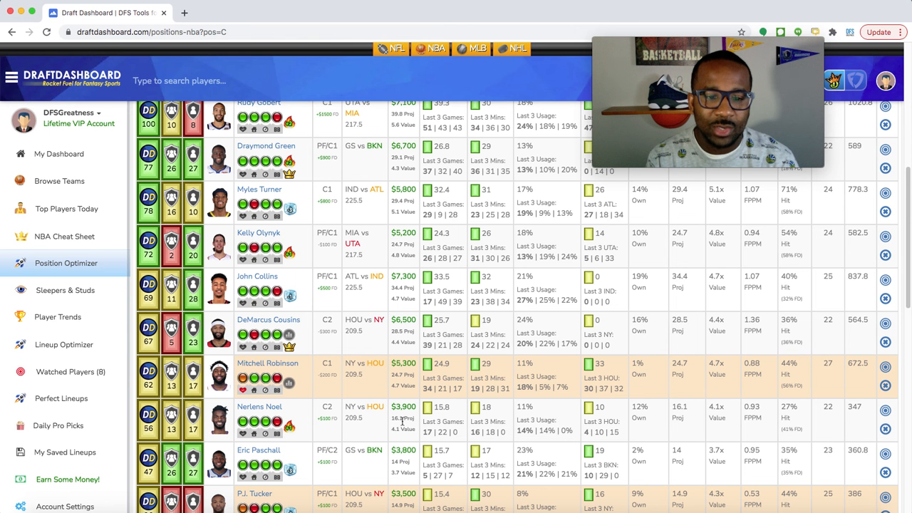
{"action": "scroll", "scroll_direction": "down", "scroll_amount": 3}
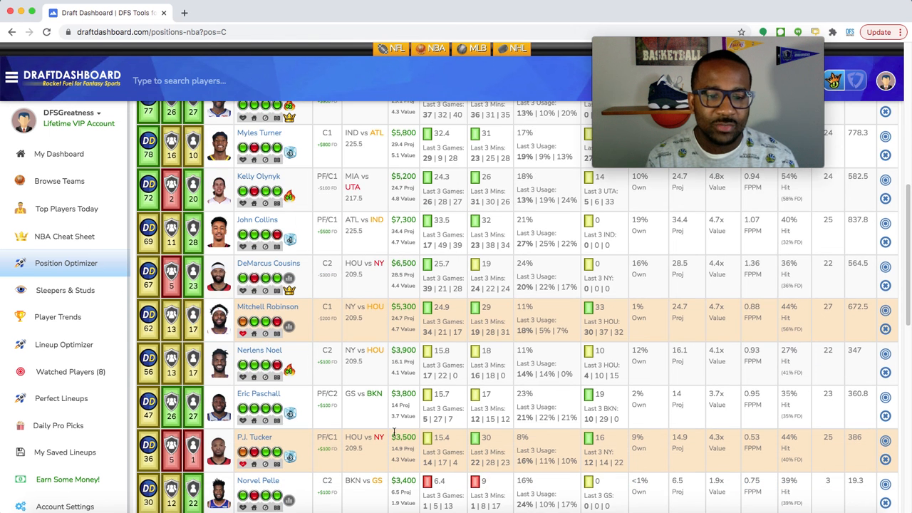
{"action": "scroll", "scroll_direction": "down", "scroll_amount": 3}
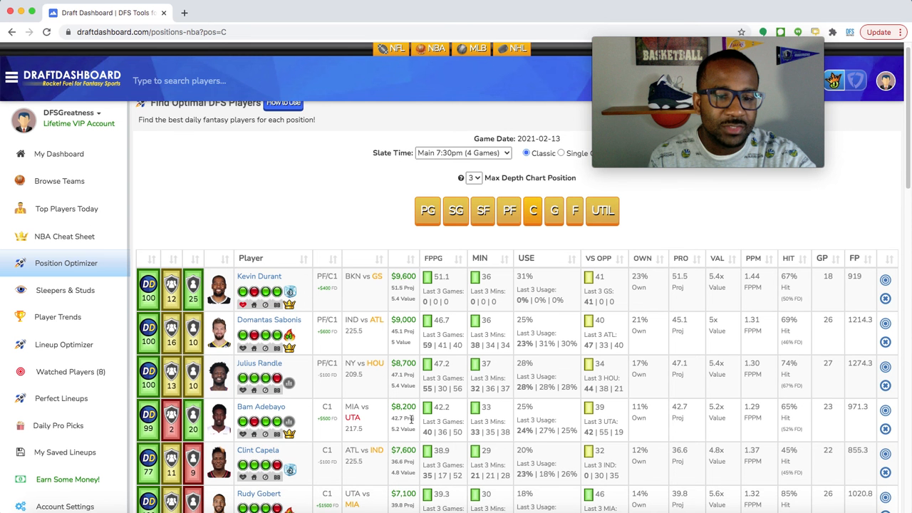
{"action": "scroll", "scroll_direction": "down", "scroll_amount": 3}
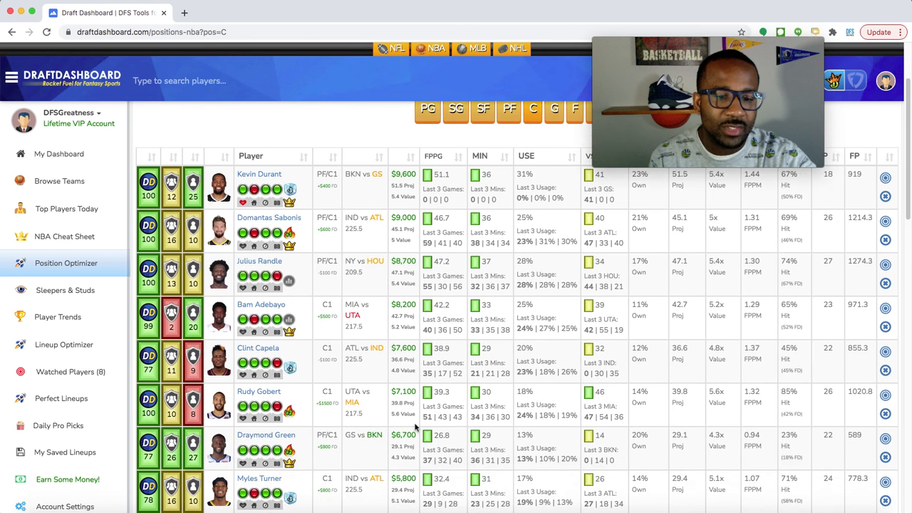
{"action": "scroll", "scroll_direction": "down", "scroll_amount": 3}
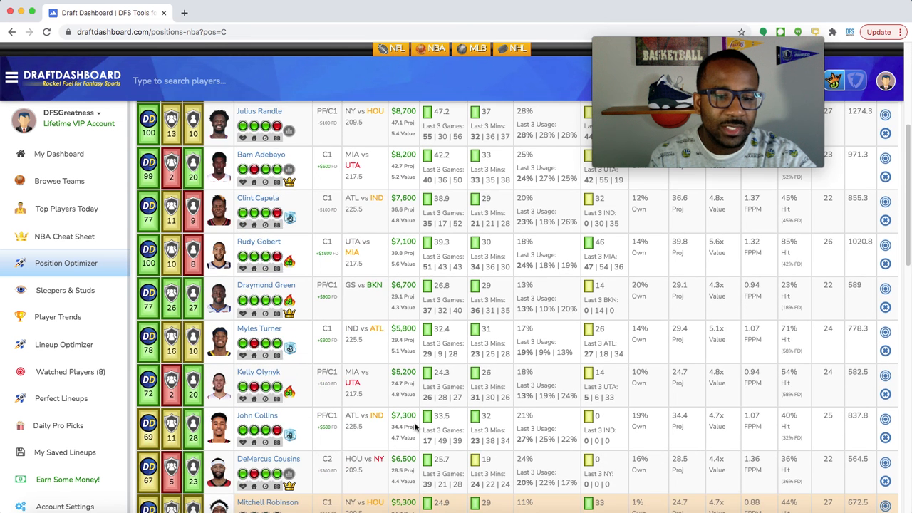